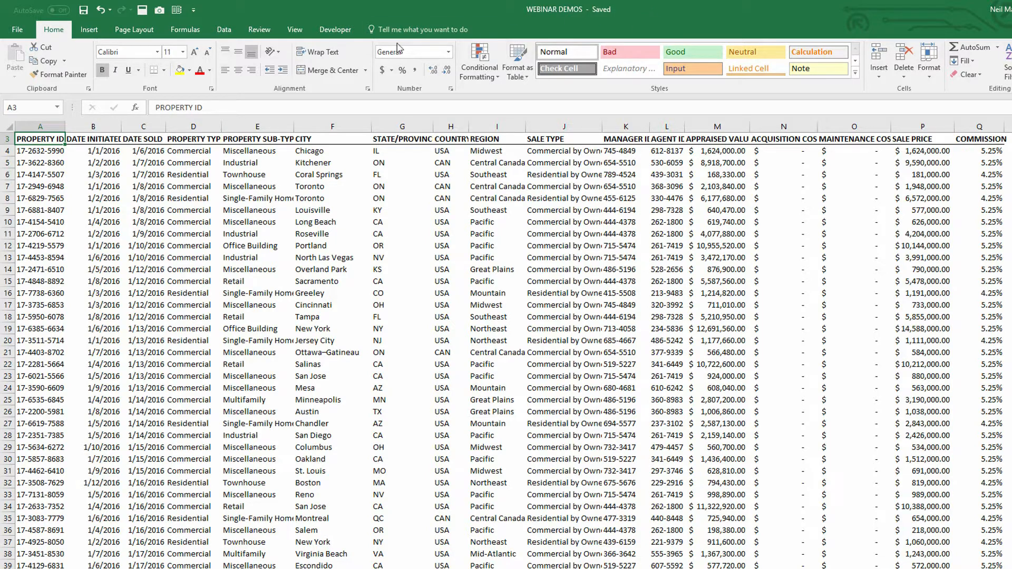
Switch to the Developer tab and open Customize the Ribbon from the ribbon's right-click menu
click(334, 29)
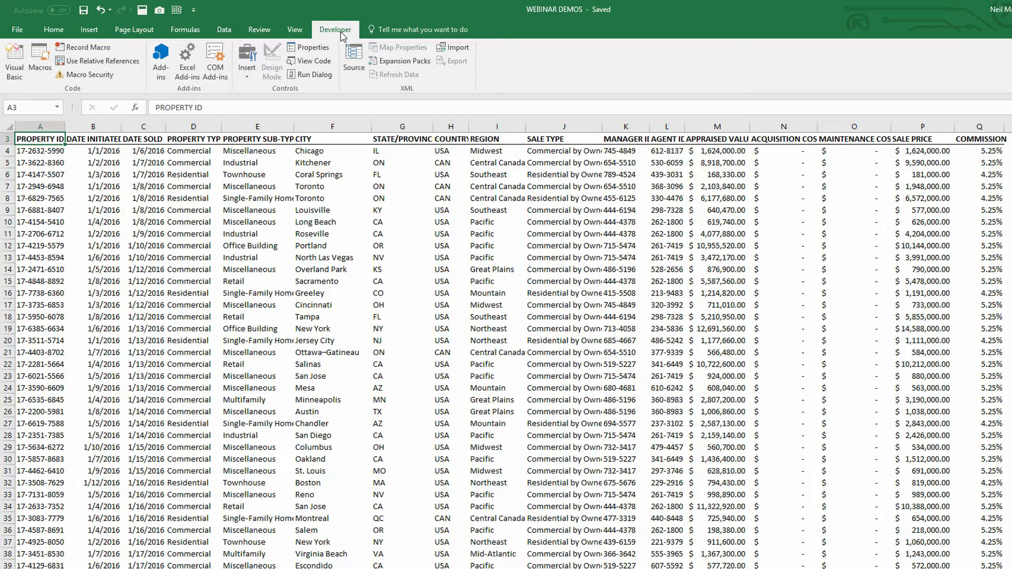
mouse_move(341, 37)
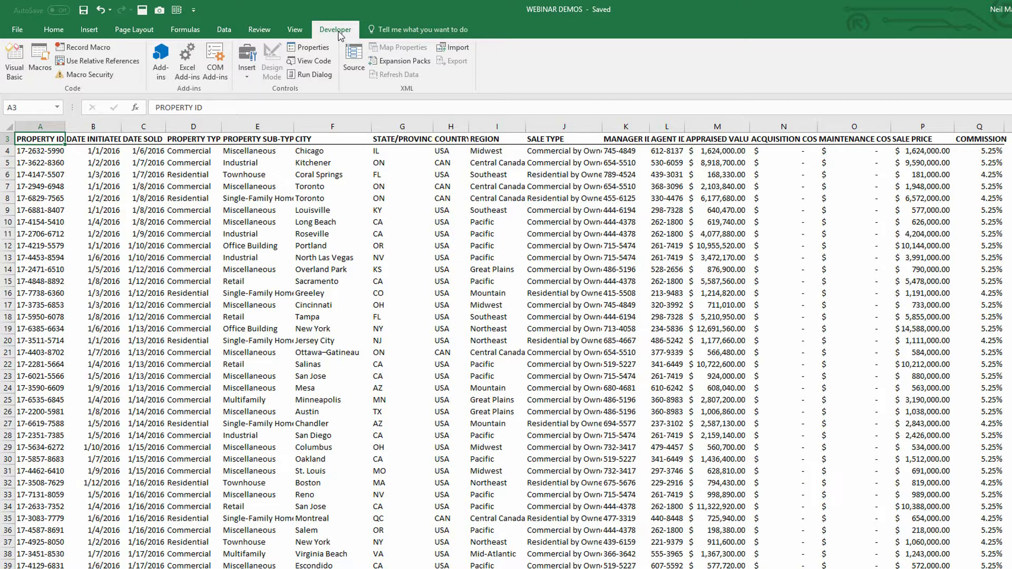
right_click(514, 68)
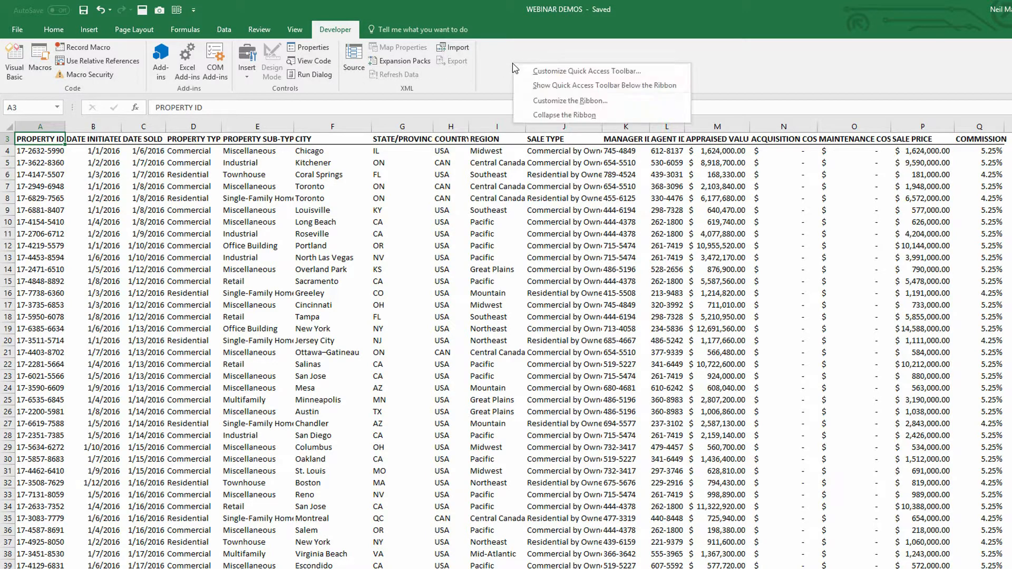
mouse_move(566, 101)
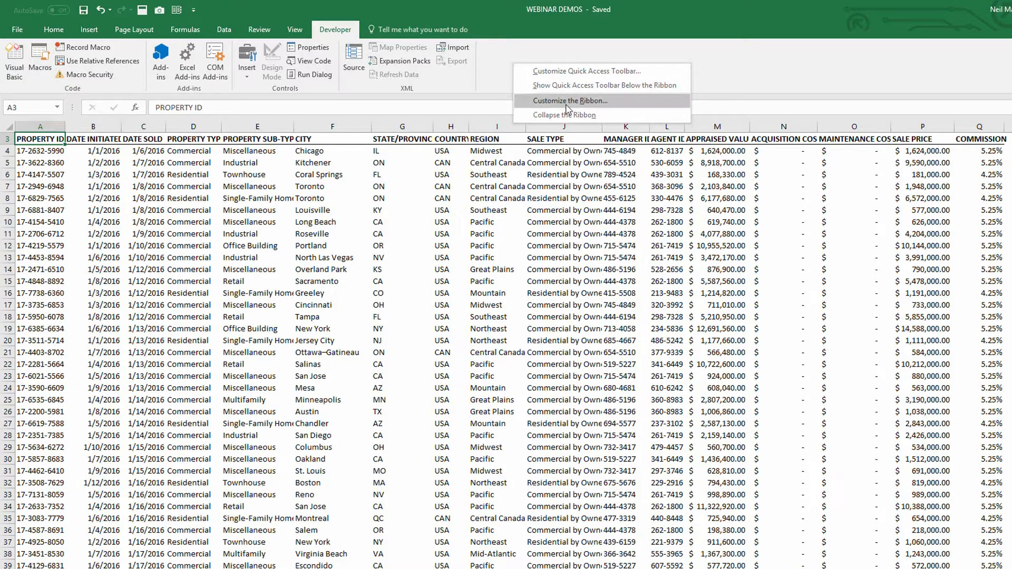
click(566, 100)
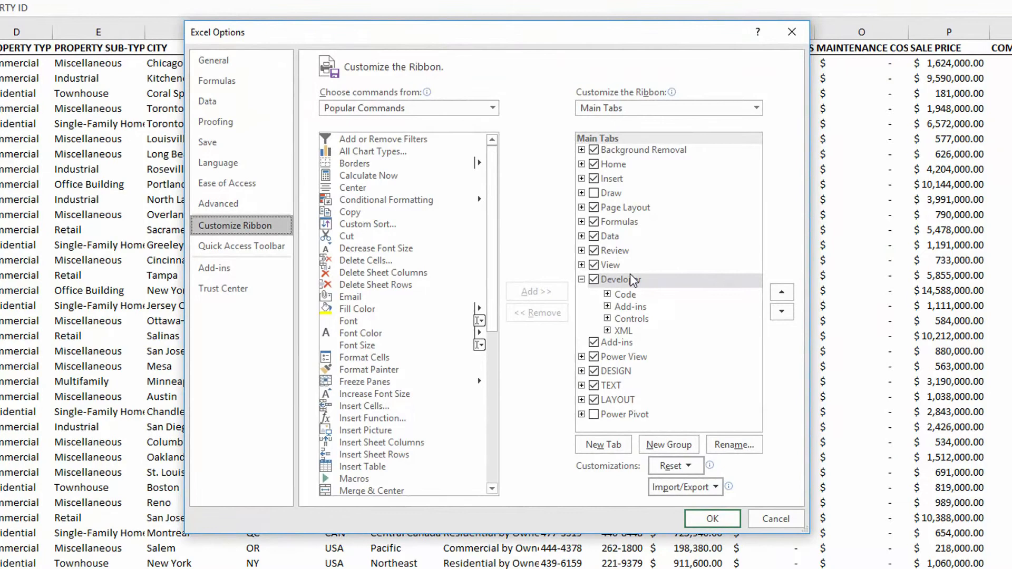
Keep the Developer main tab checked and confirm Excel Options with OK
click(623, 279)
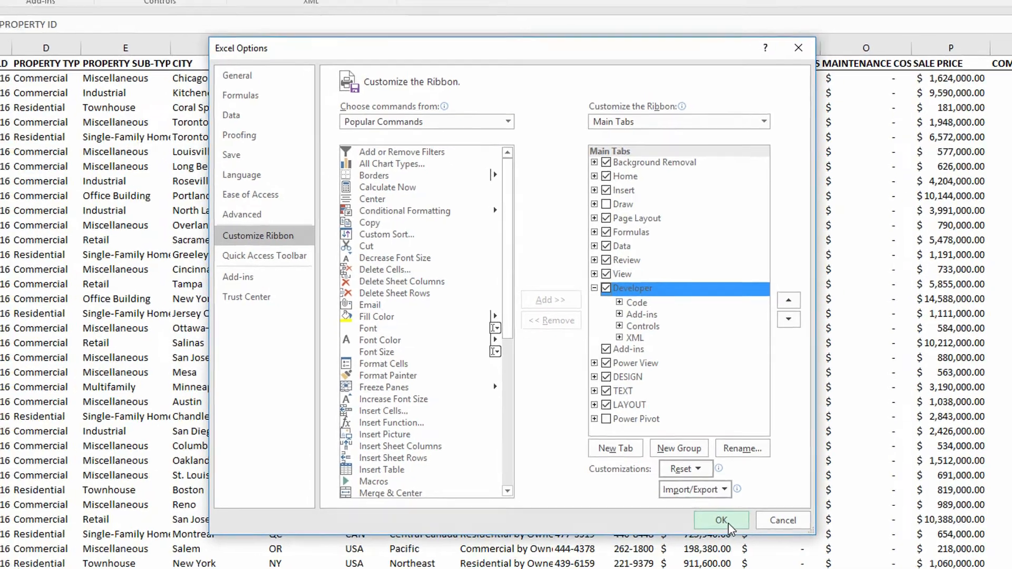
click(721, 520)
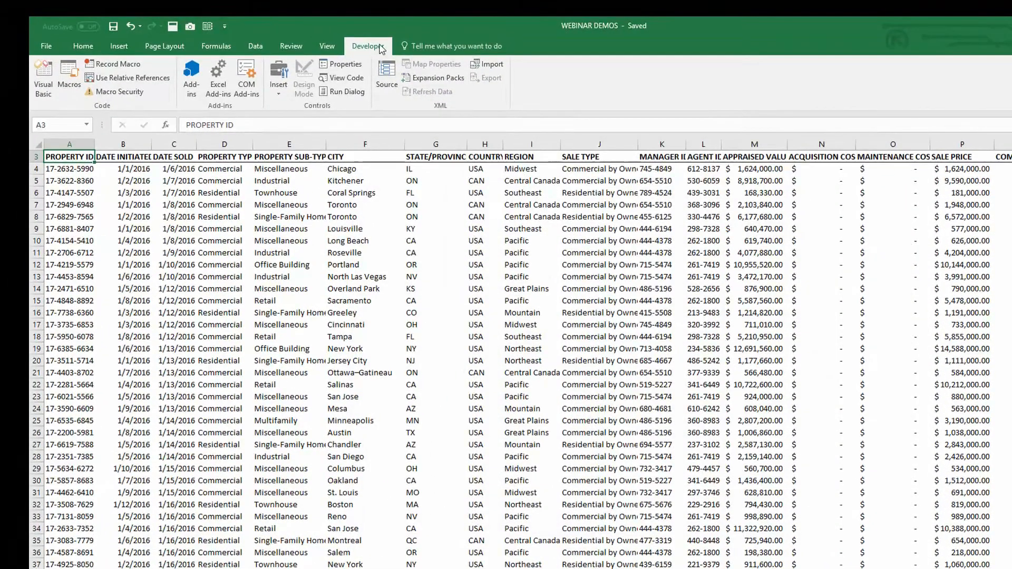
mouse_move(373, 48)
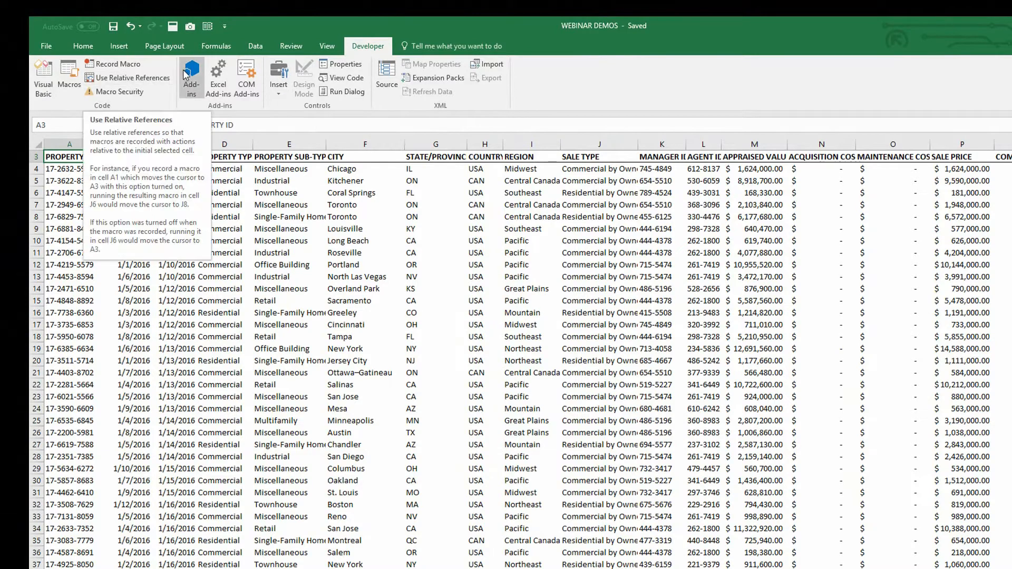
mouse_move(127, 78)
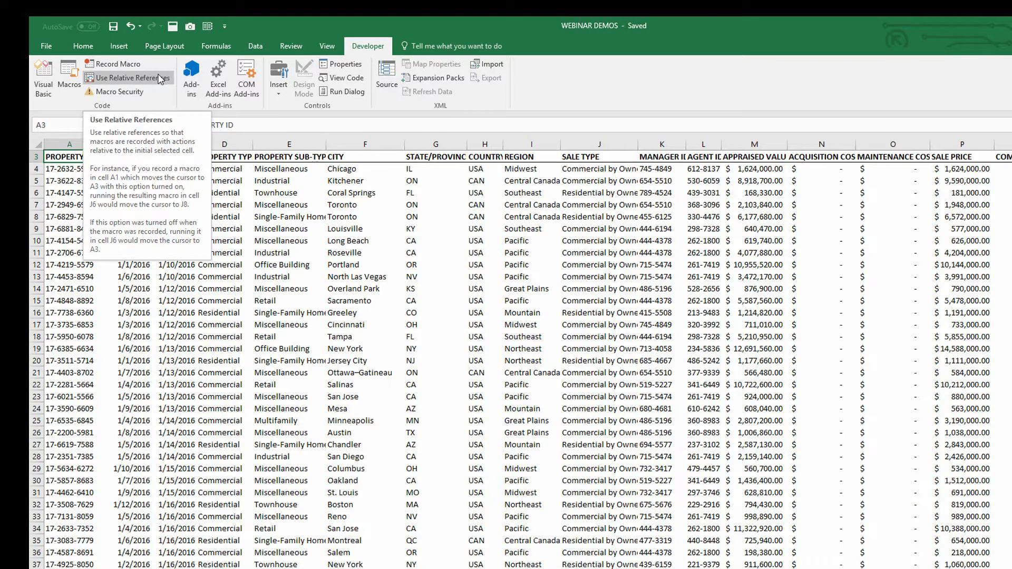
mouse_move(171, 109)
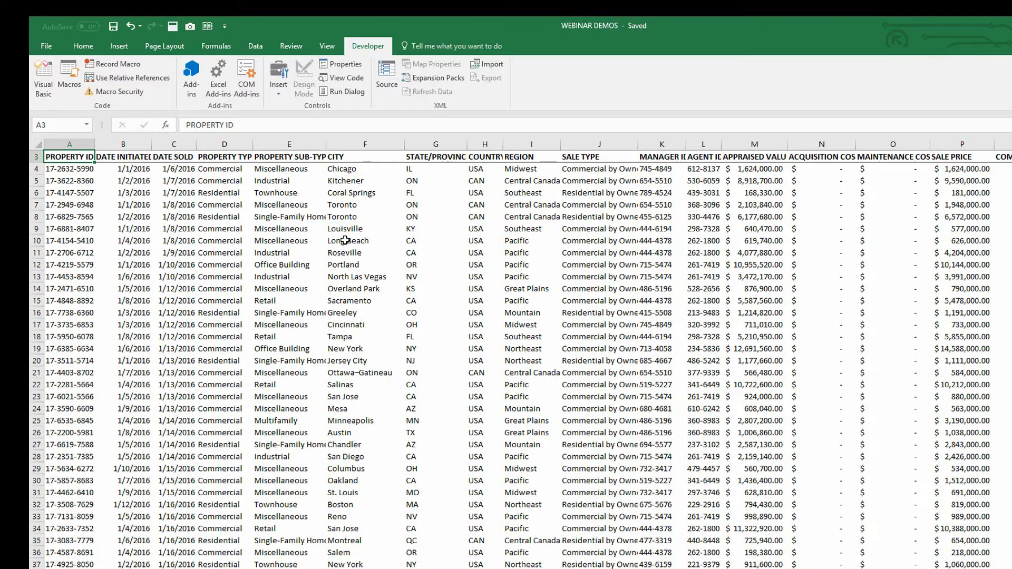
mouse_move(878, 339)
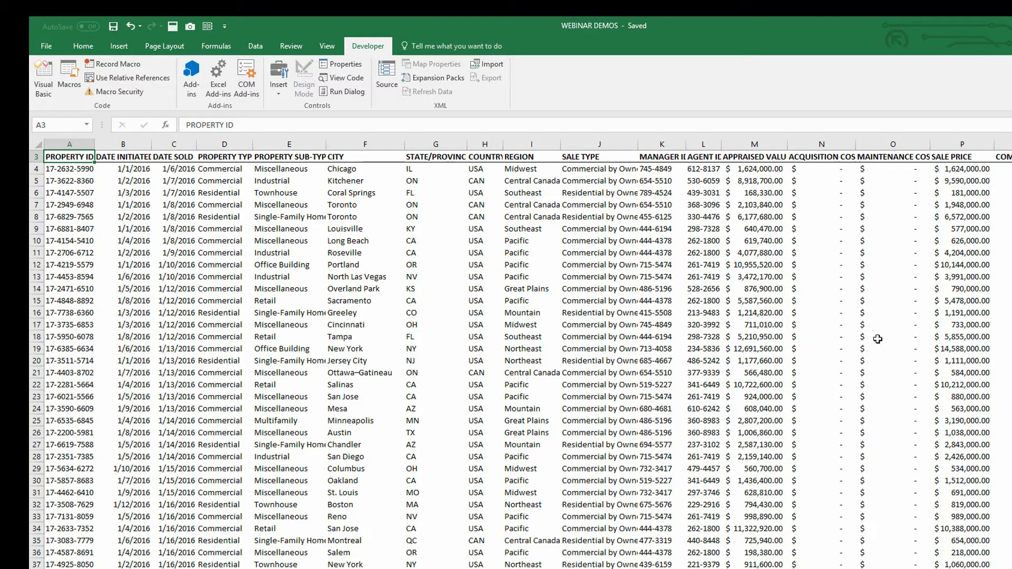
mouse_move(961, 262)
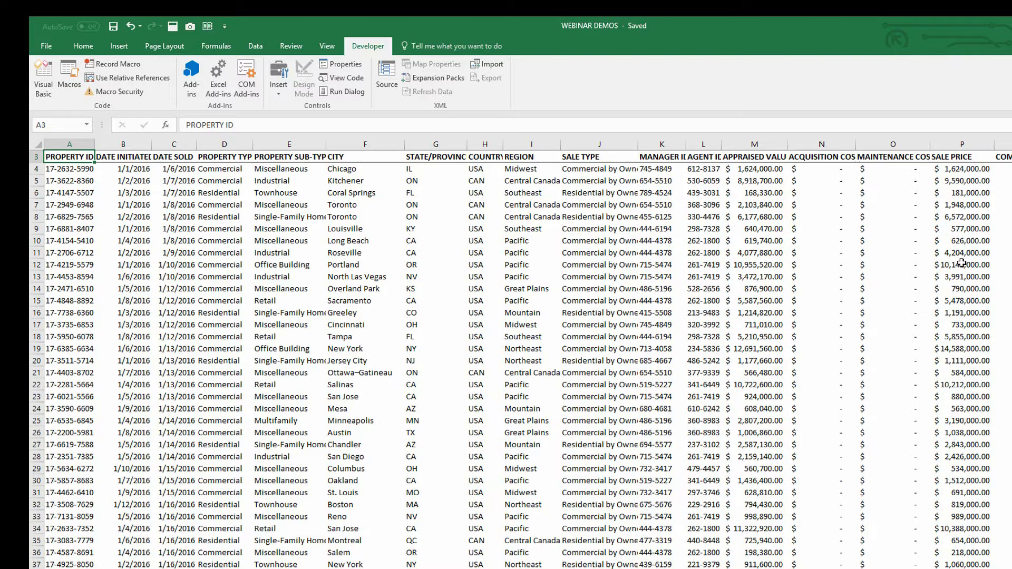
click(961, 264)
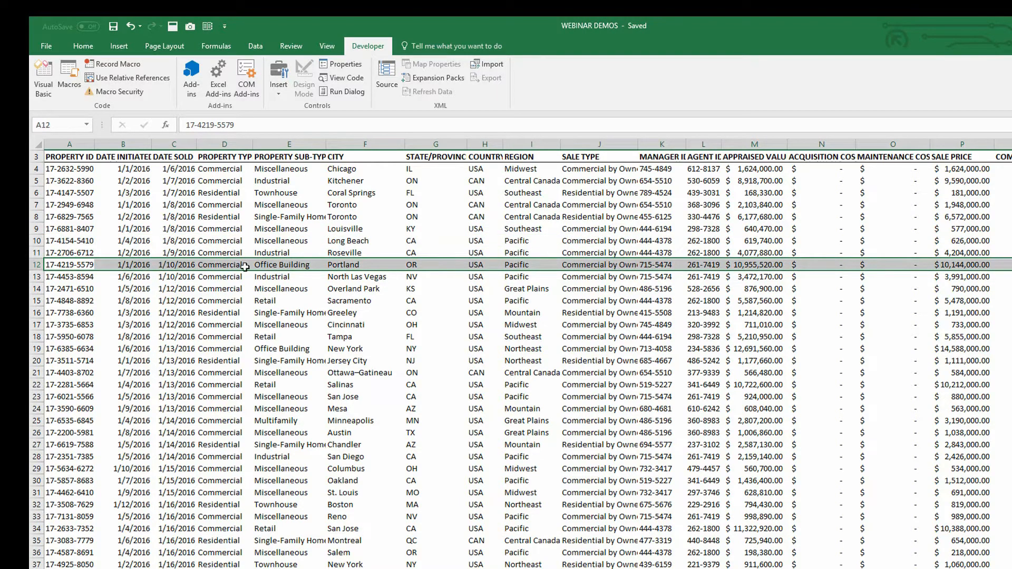
mouse_move(946, 263)
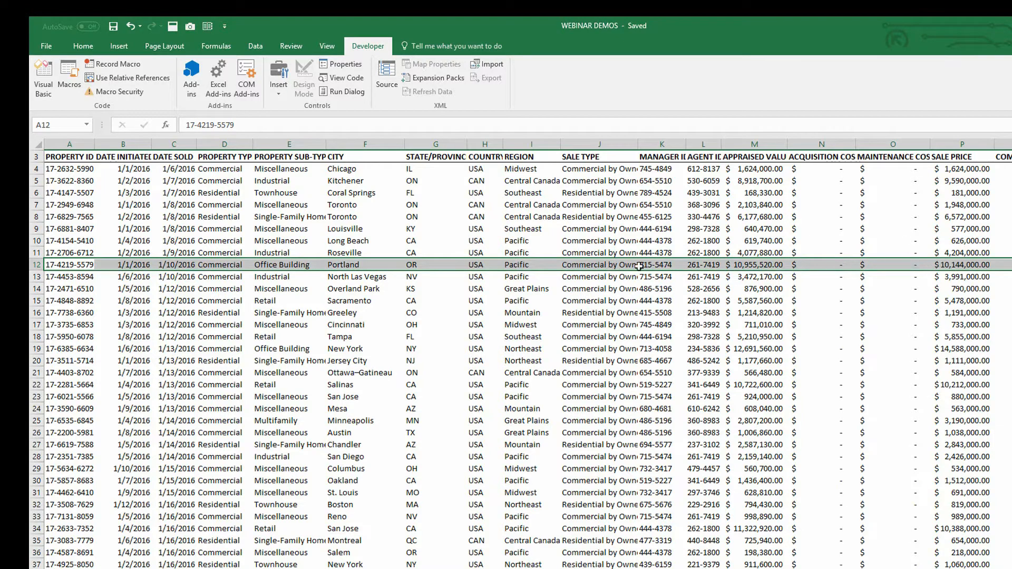
click(69, 277)
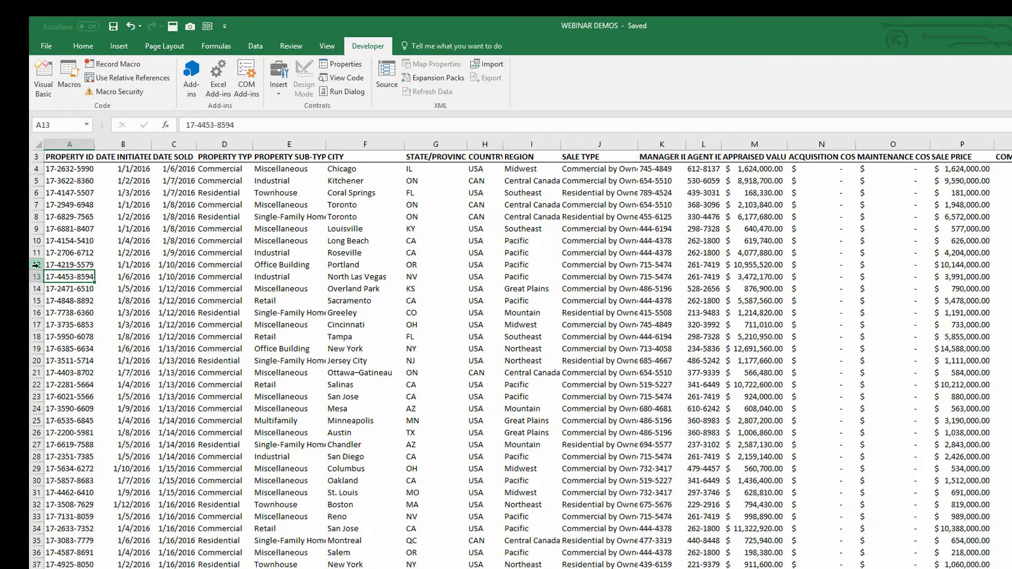
click(69, 265)
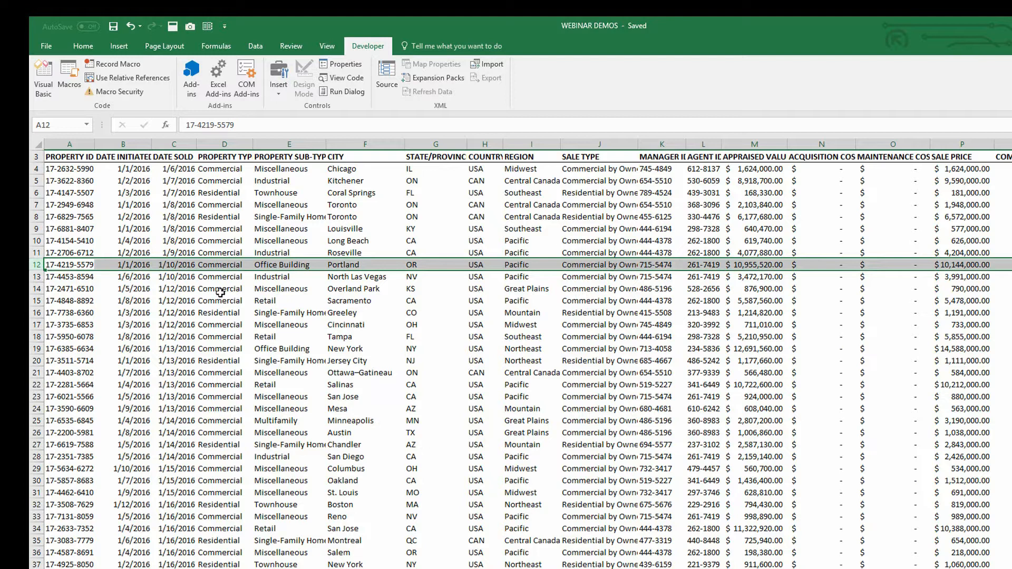
mouse_move(58, 349)
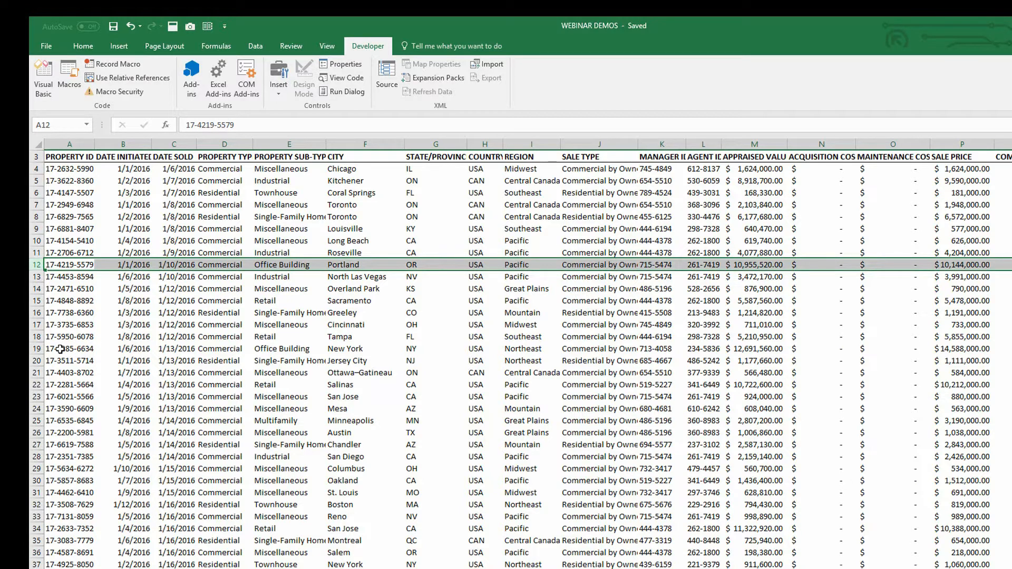
click(69, 348)
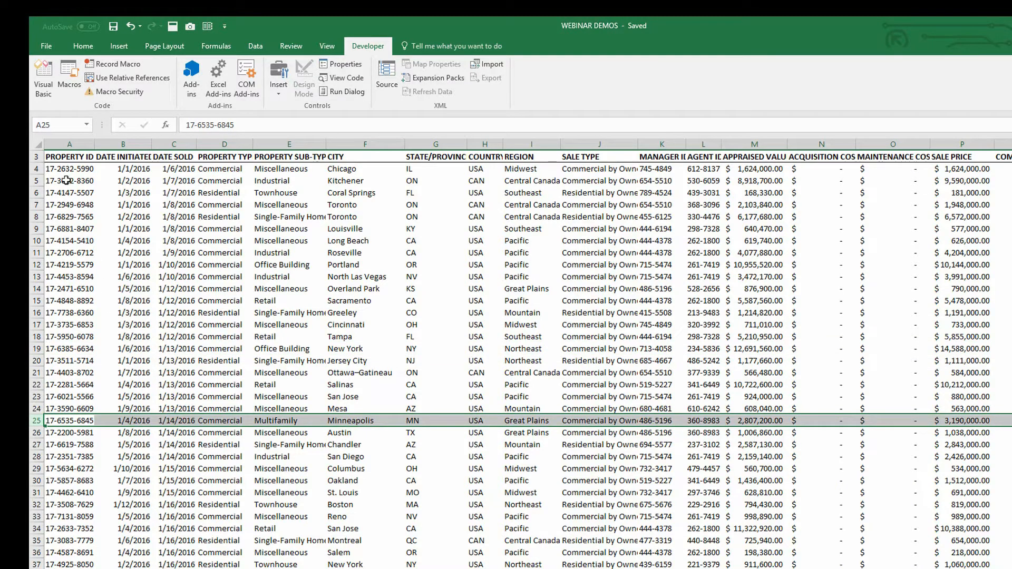
click(69, 168)
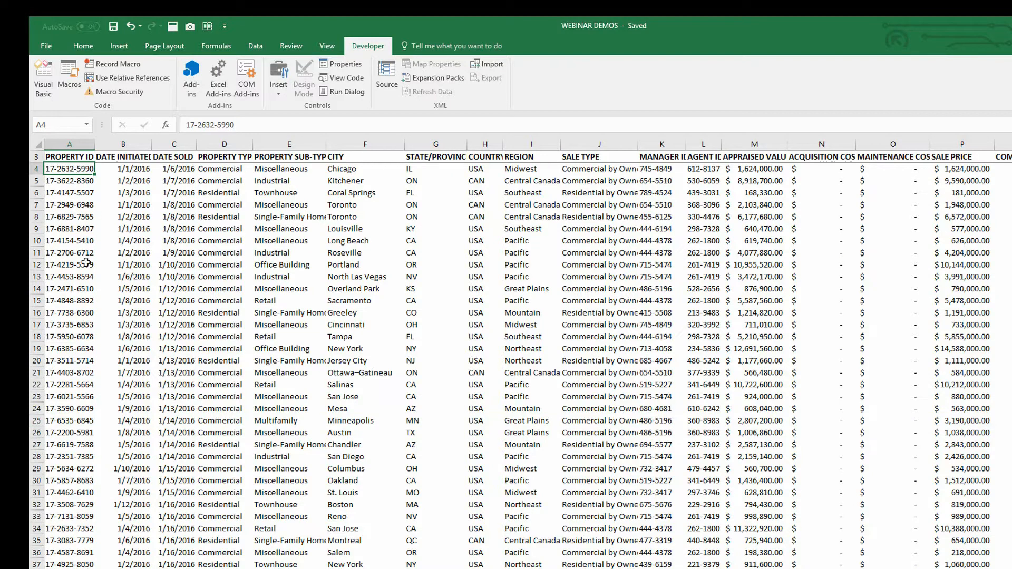
click(69, 277)
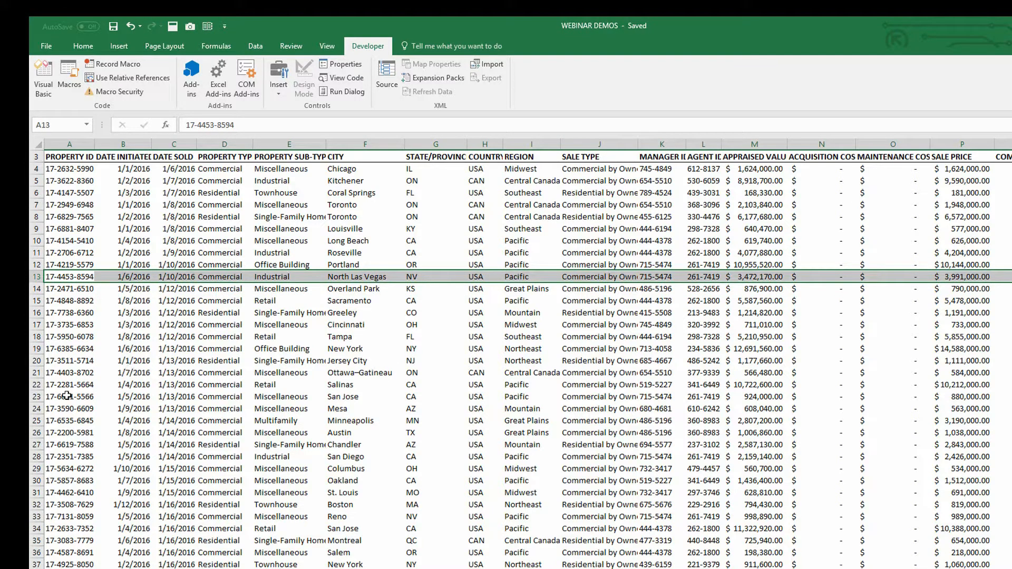
click(69, 396)
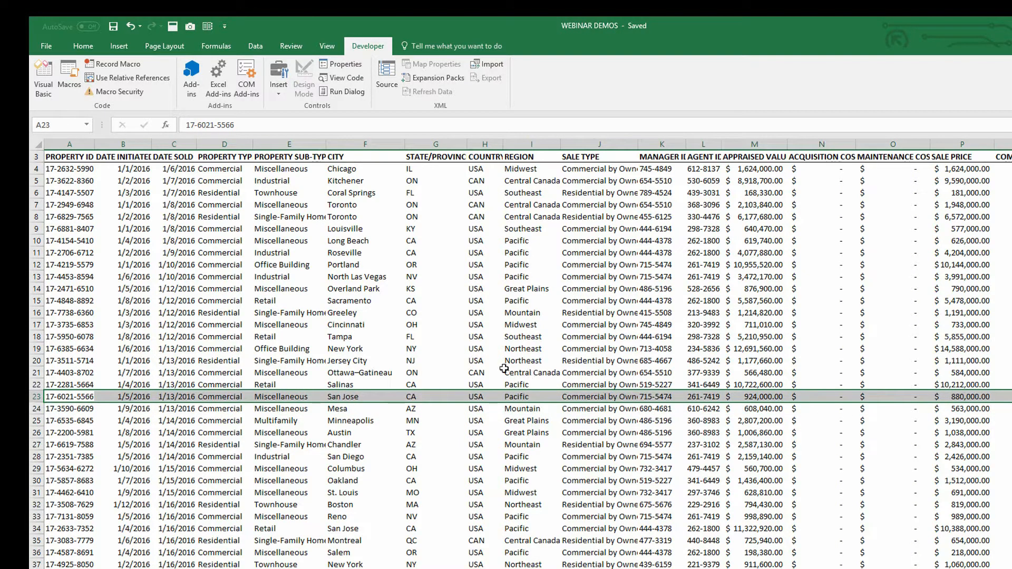
mouse_move(84, 252)
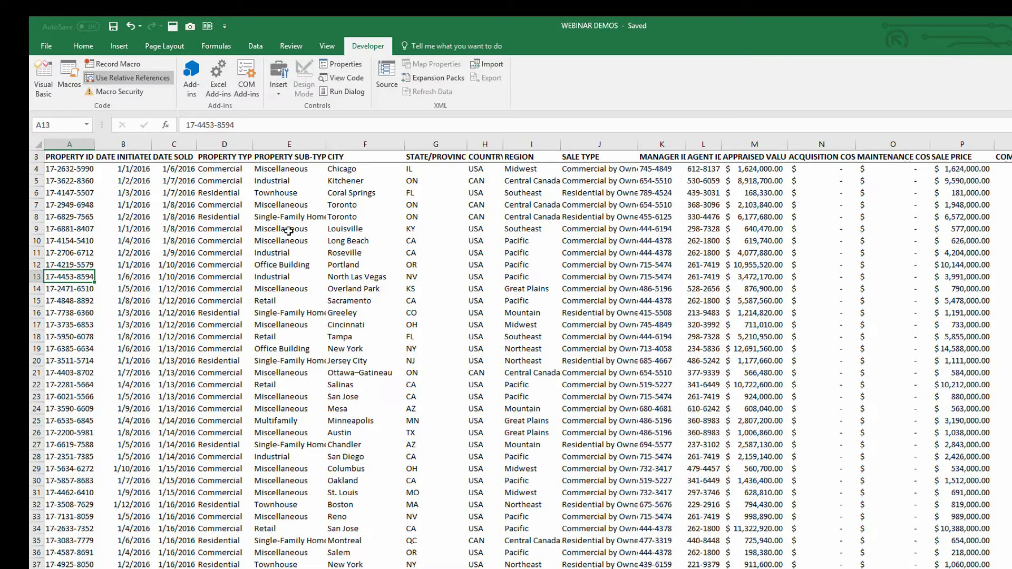
Open the Record Macro dialog from the Developer tab with relative references on
click(100, 63)
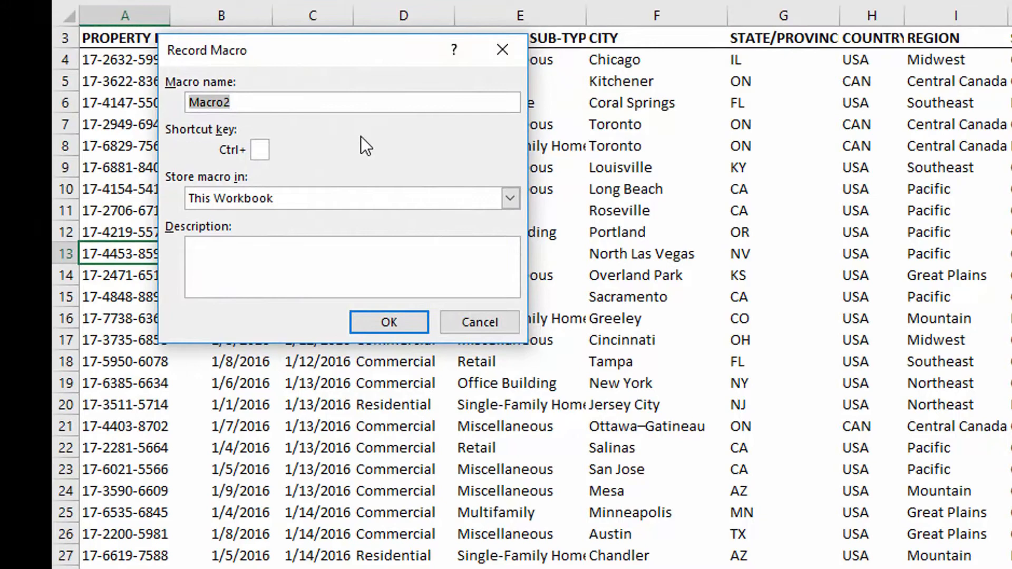
Name the macro HighlightRecord with shortcut Ctrl+Shift+H, stored in This Workbook
text(Highligh)
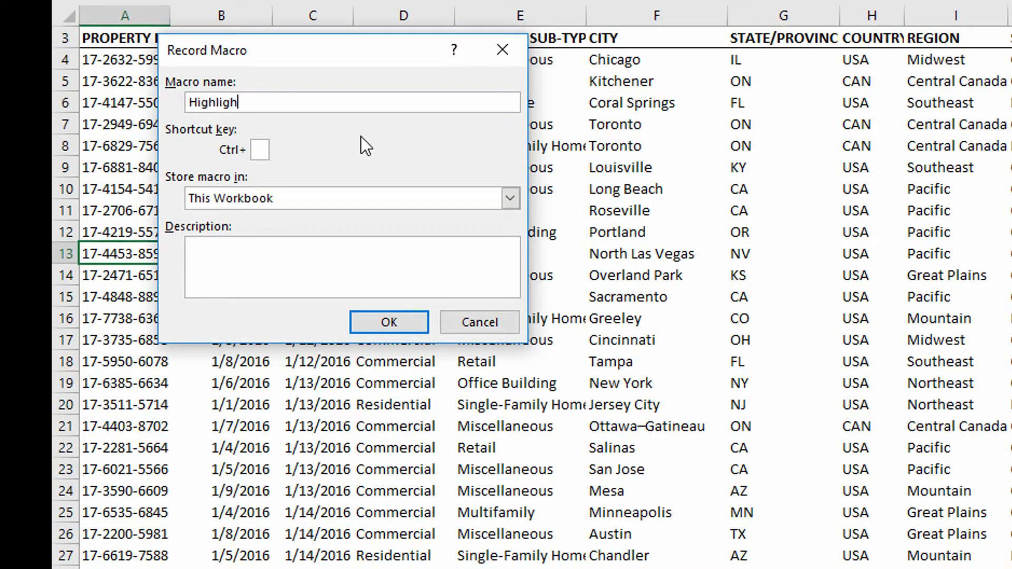
text(Record)
click(259, 150)
text(H)
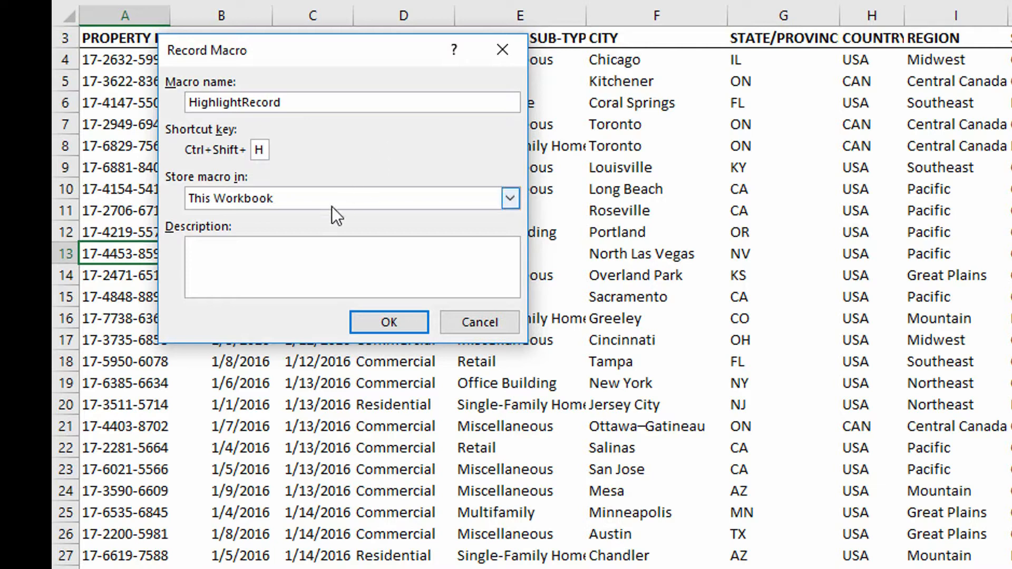
click(511, 198)
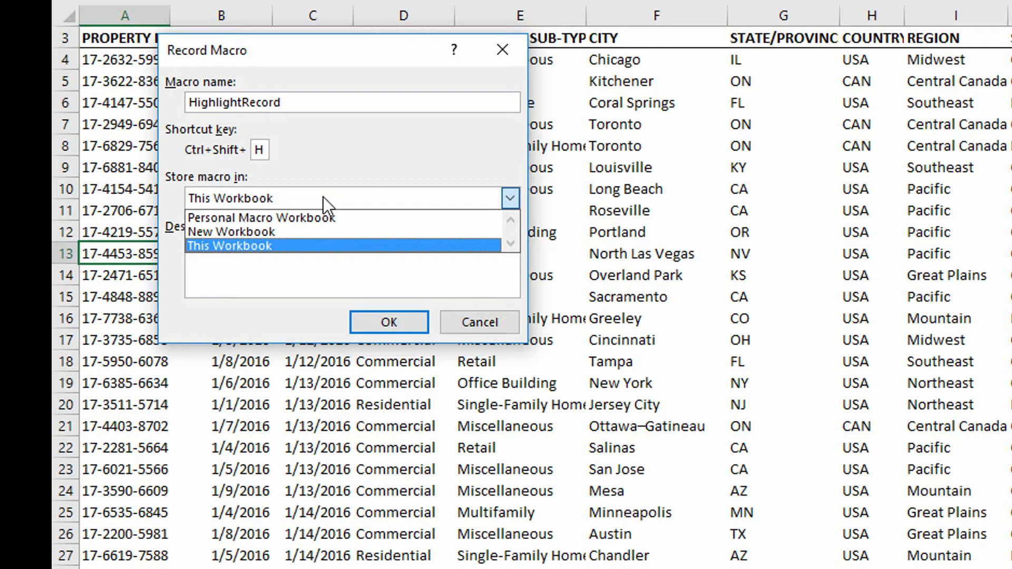
click(229, 245)
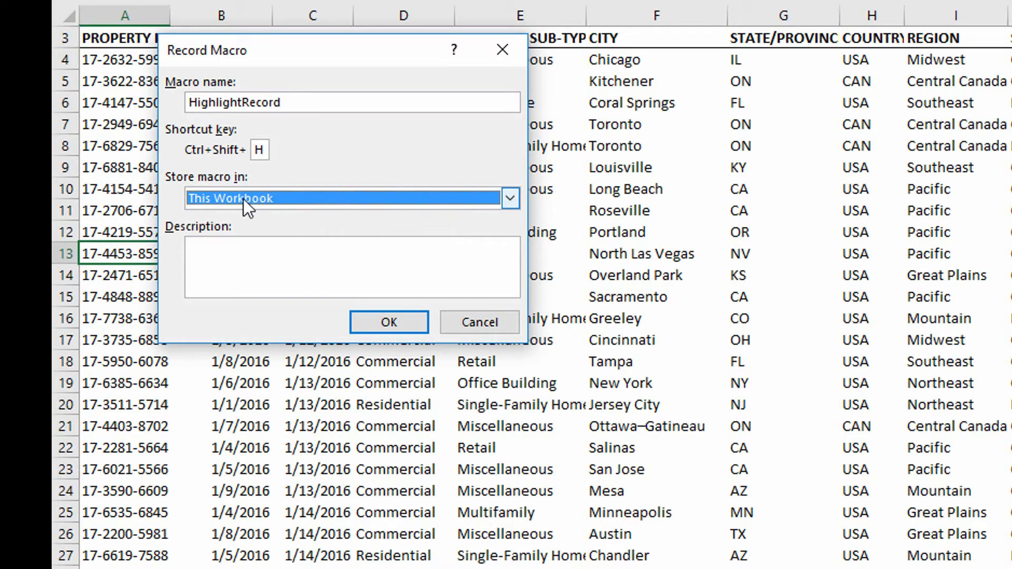
mouse_move(290, 222)
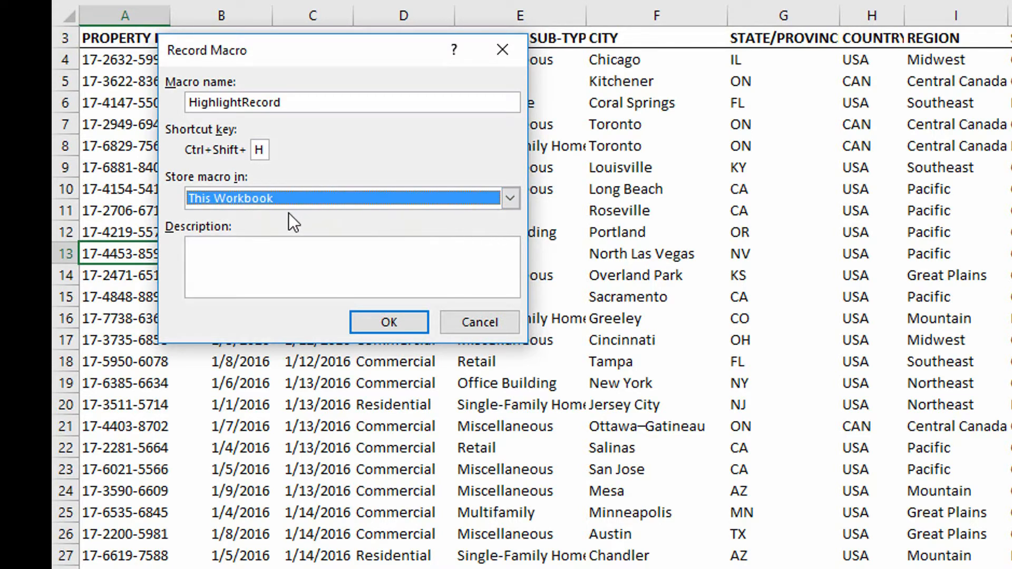
Describe it as highlighting the entire row, recorded 11/13 by Nalek, and start recording
click(352, 267)
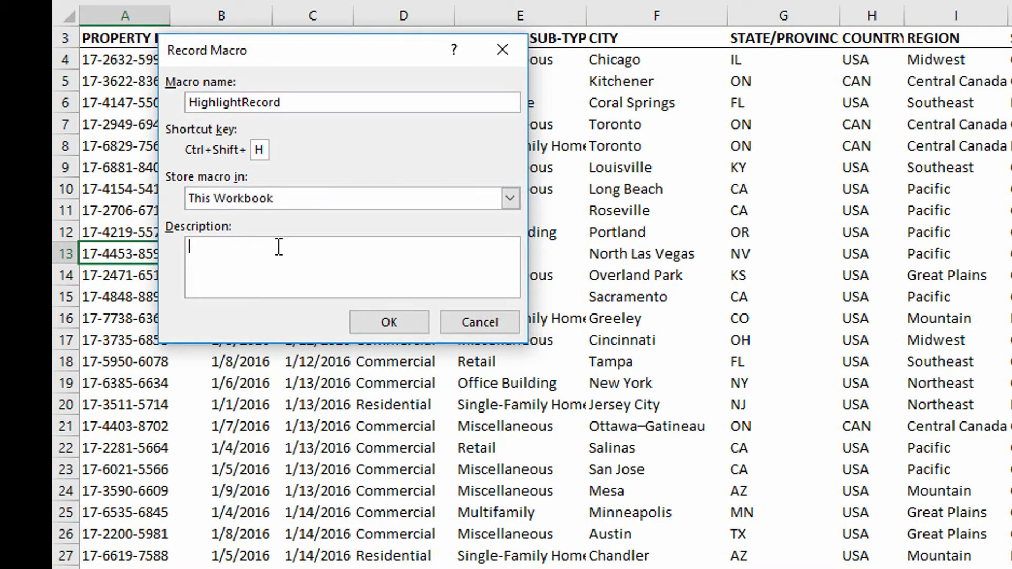
text(Highlight)
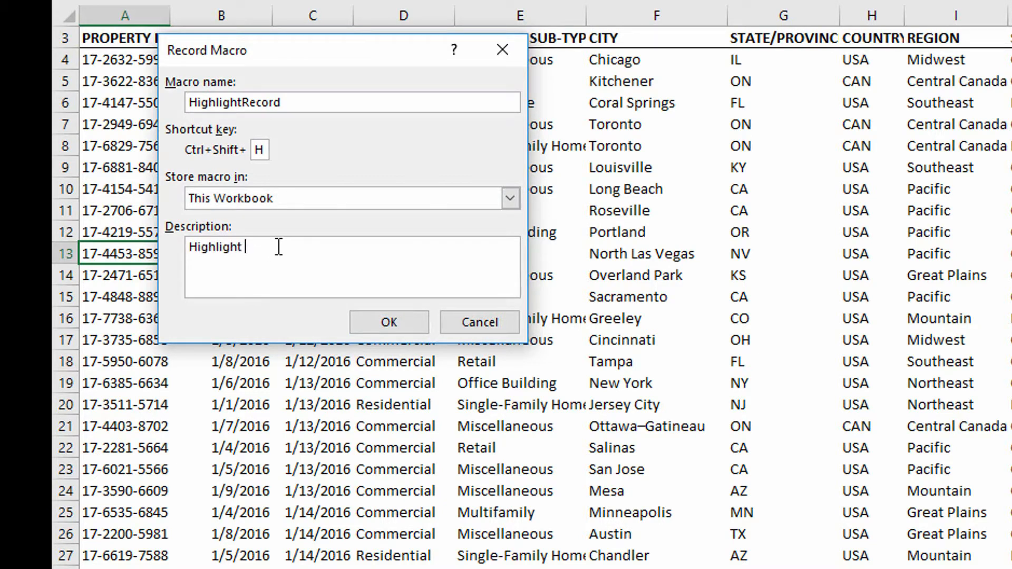
text(entire row in Revenue Table)
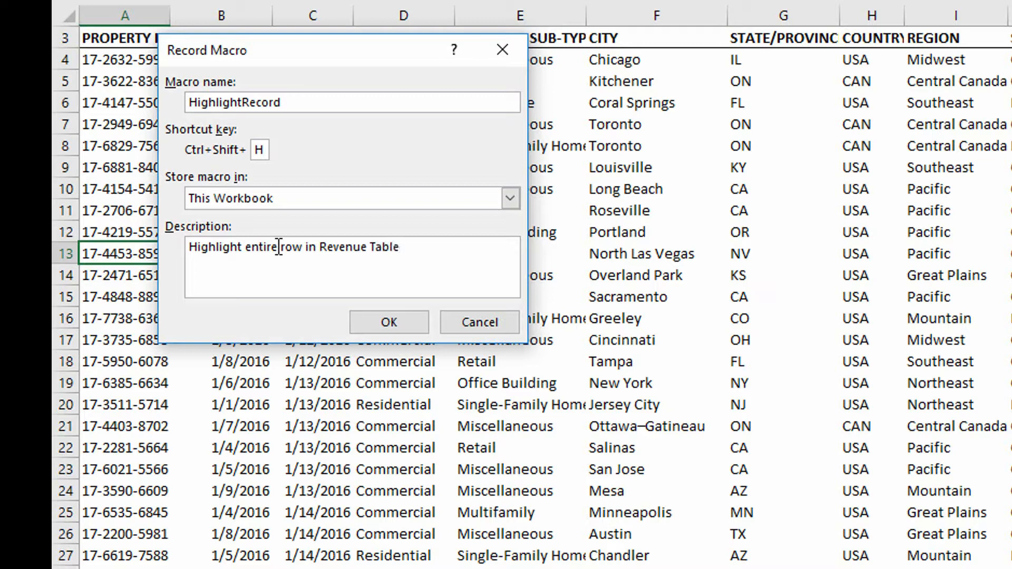
text(.)
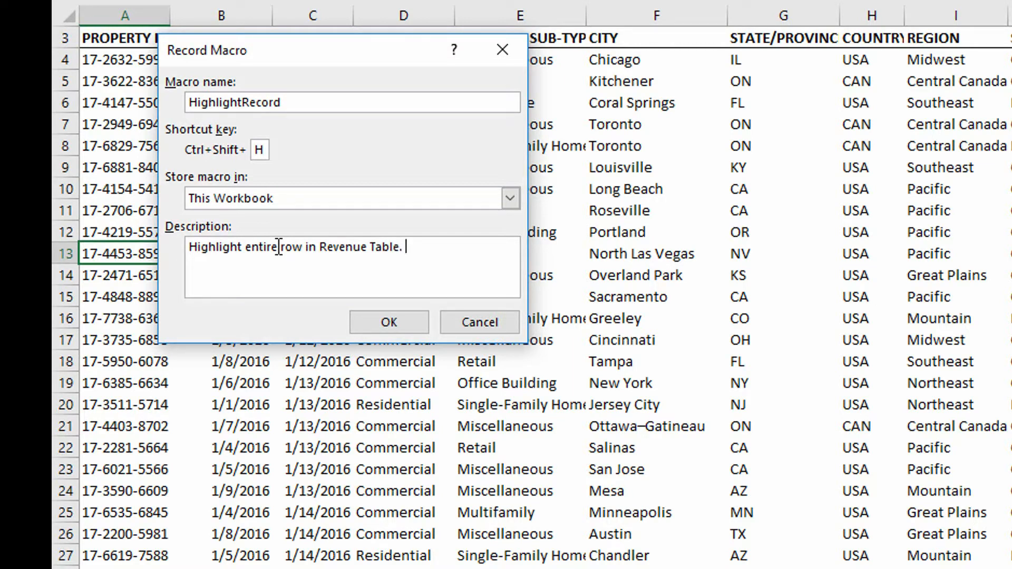
text(Recorded)
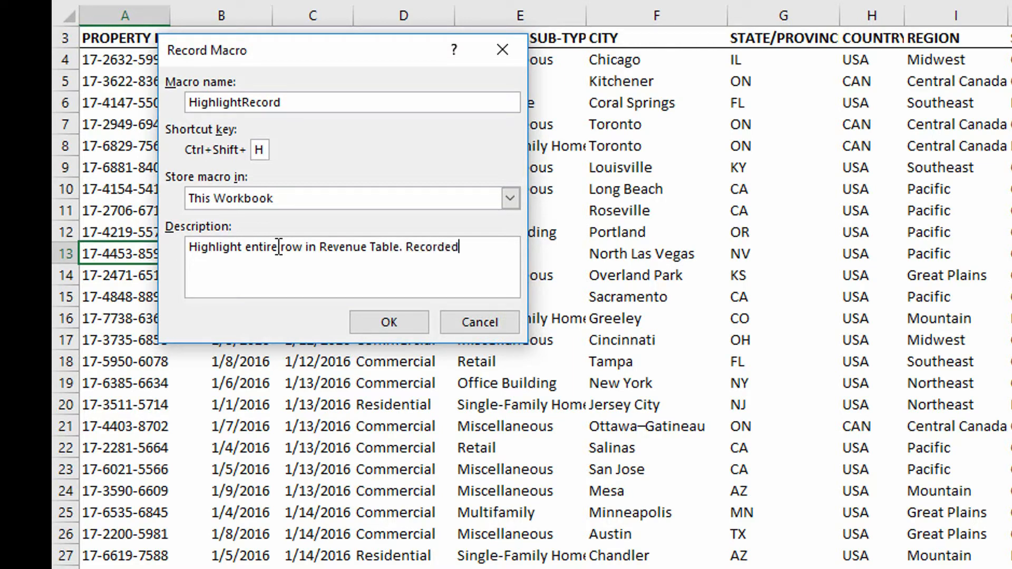
text(11/13.17 by)
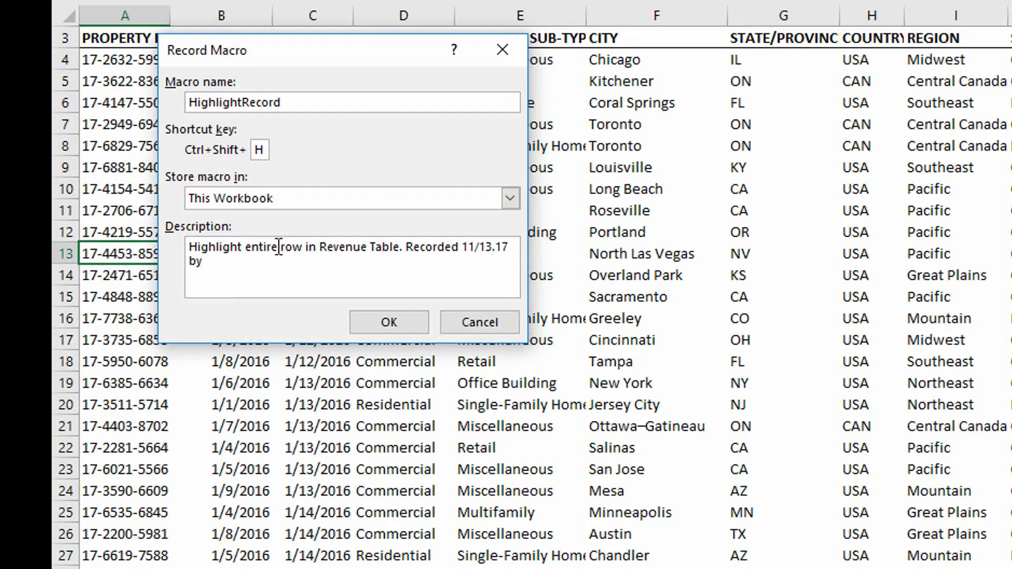
text(N)
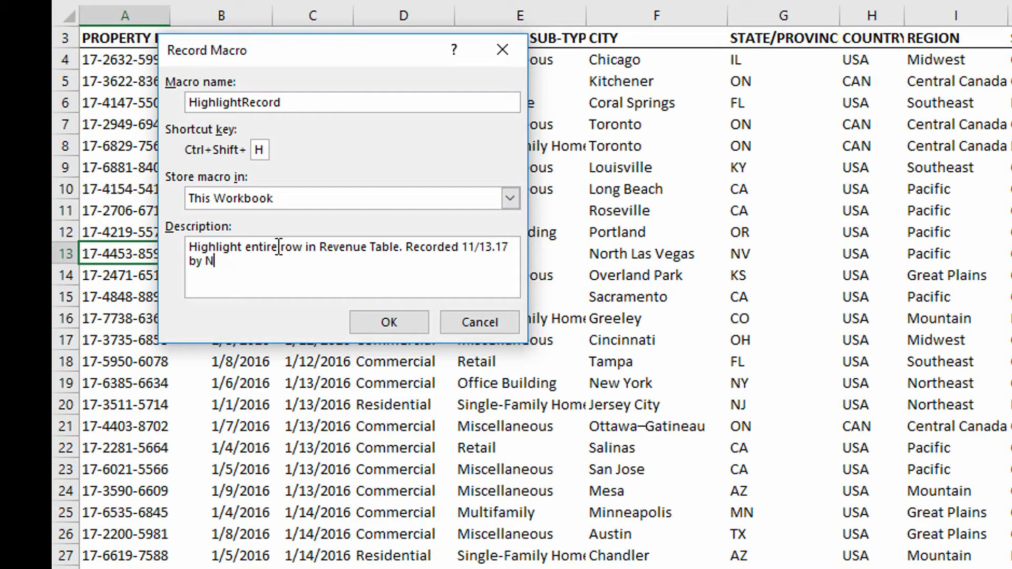
text(alek)
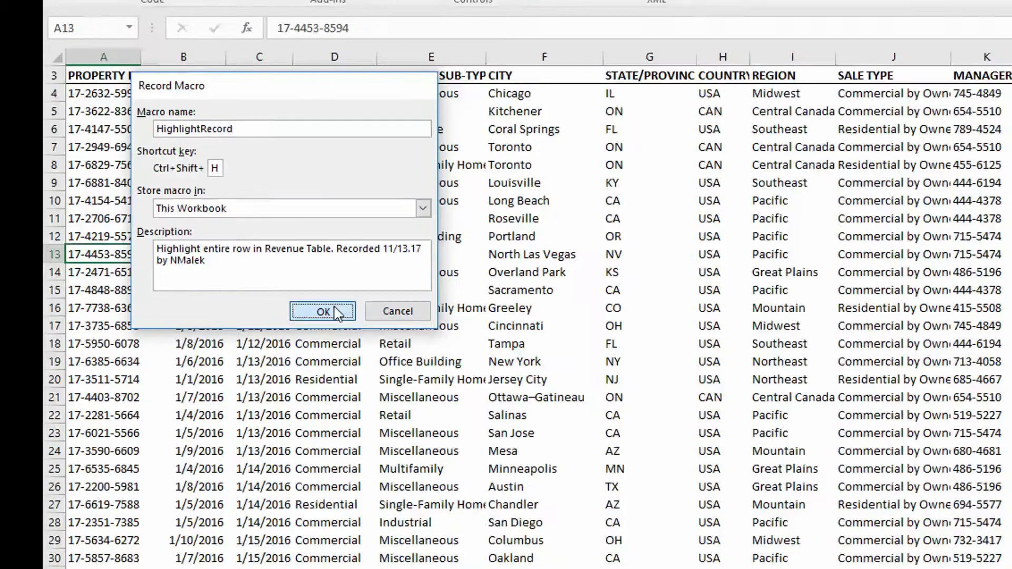
click(323, 312)
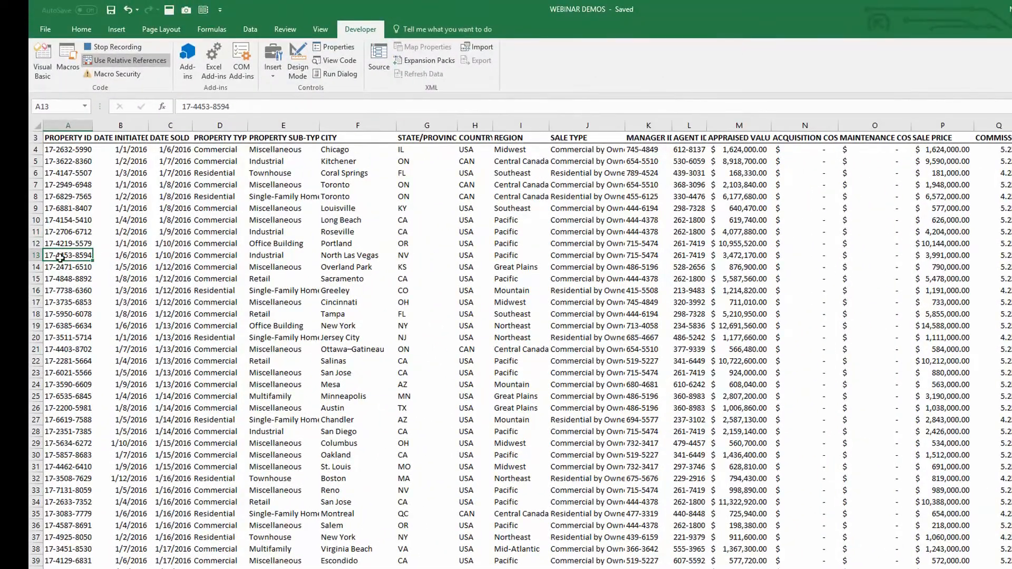
mouse_move(74, 261)
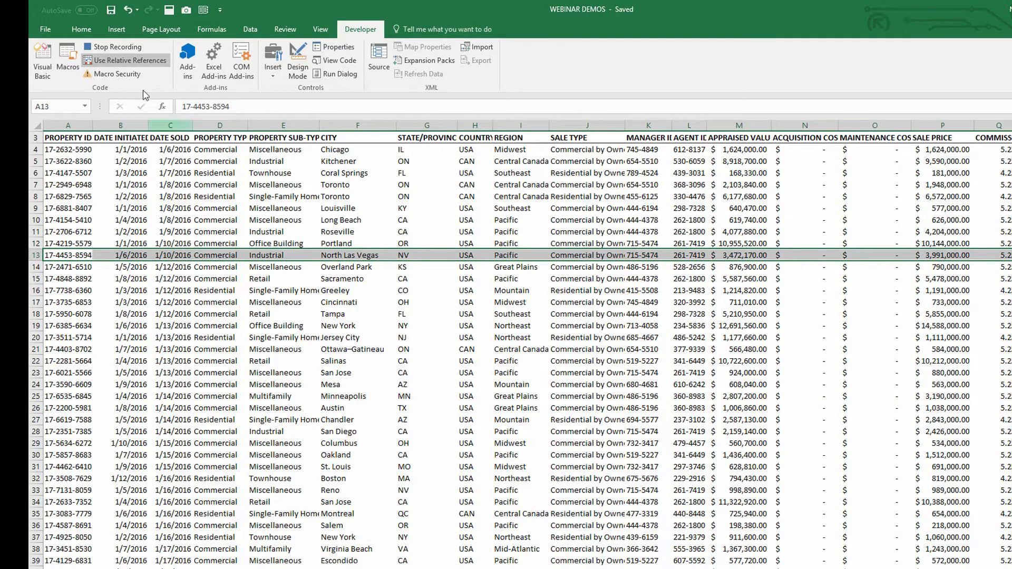
Record filling A13:Q13 with light orange Accent 2, then selecting A14
click(81, 29)
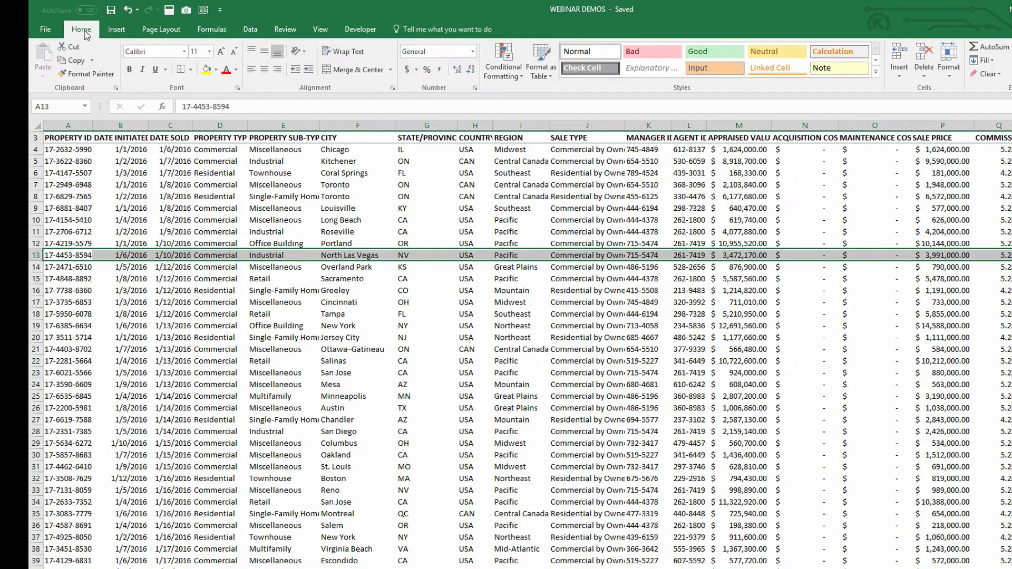
click(215, 69)
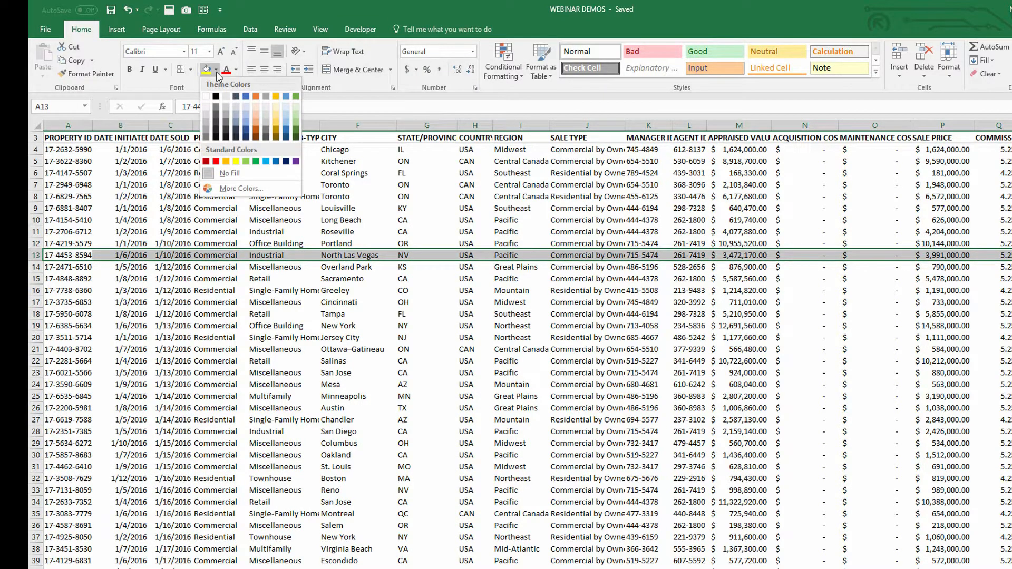
mouse_move(257, 110)
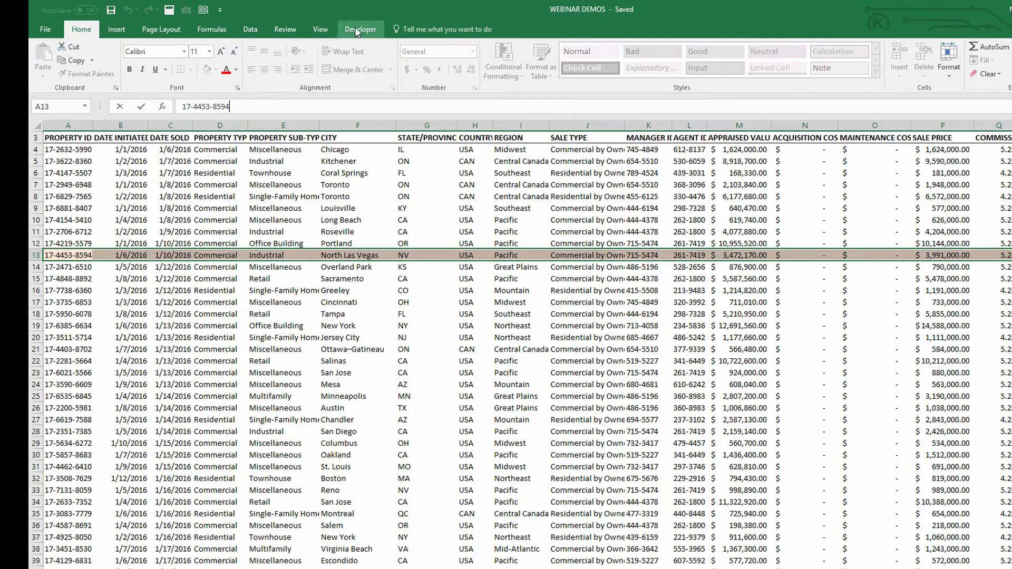
mouse_move(76, 268)
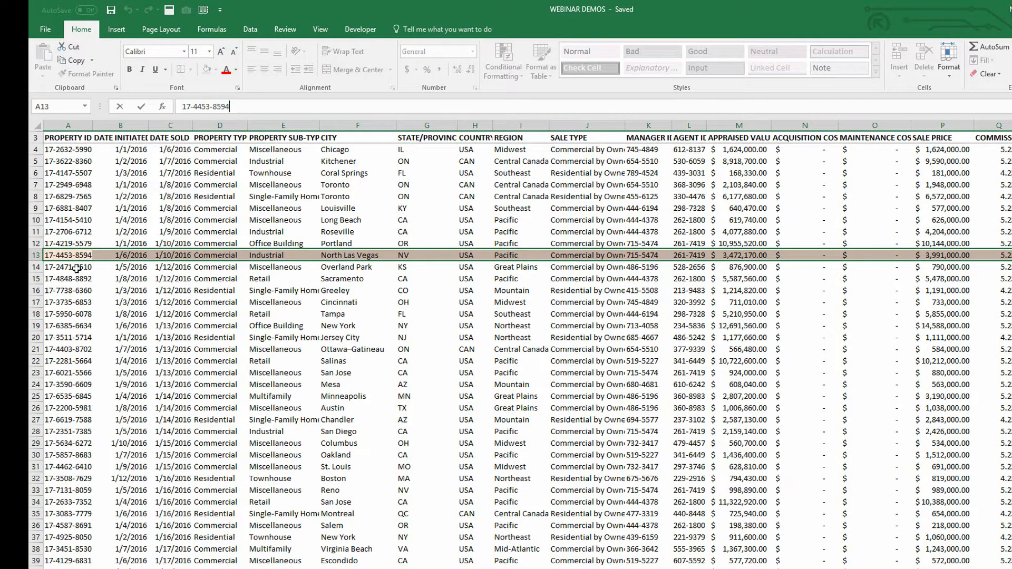
mouse_move(712, 223)
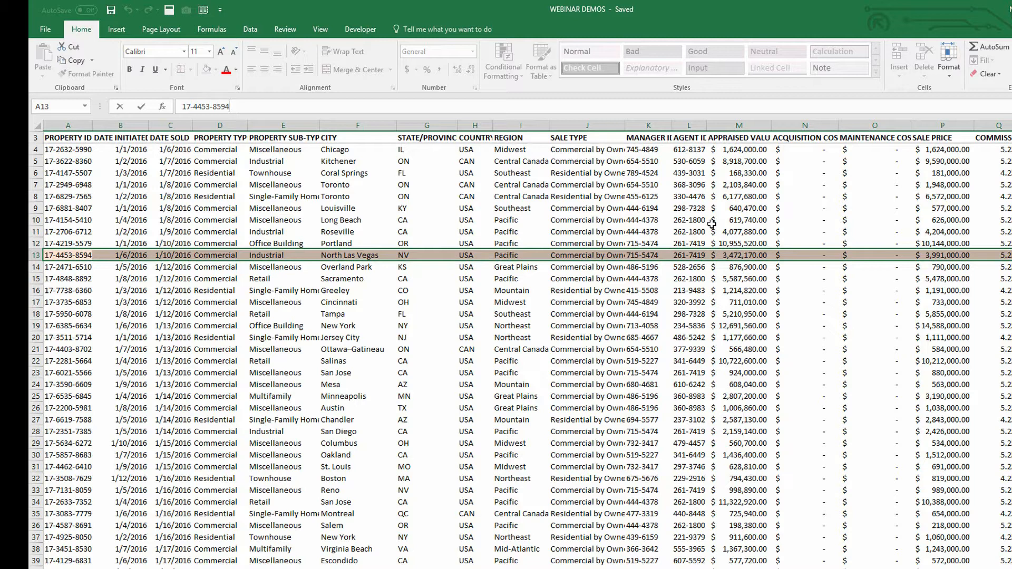
mouse_move(403, 5)
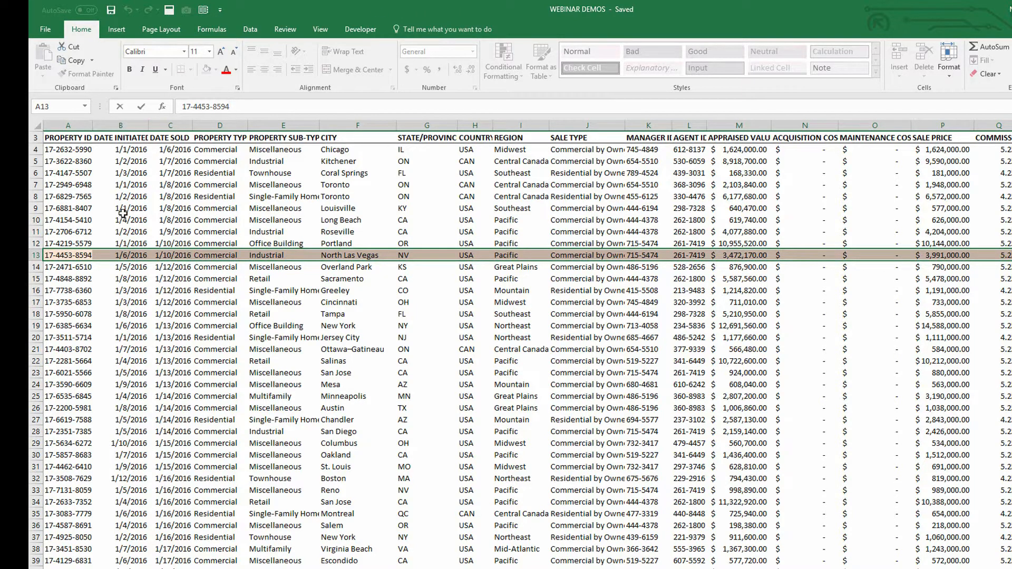
click(67, 267)
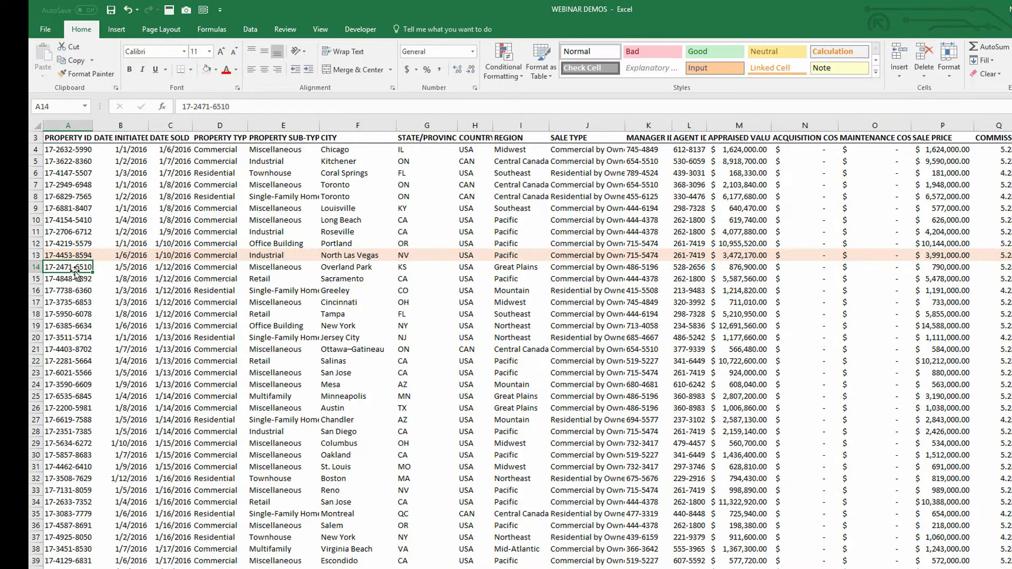
mouse_move(69, 279)
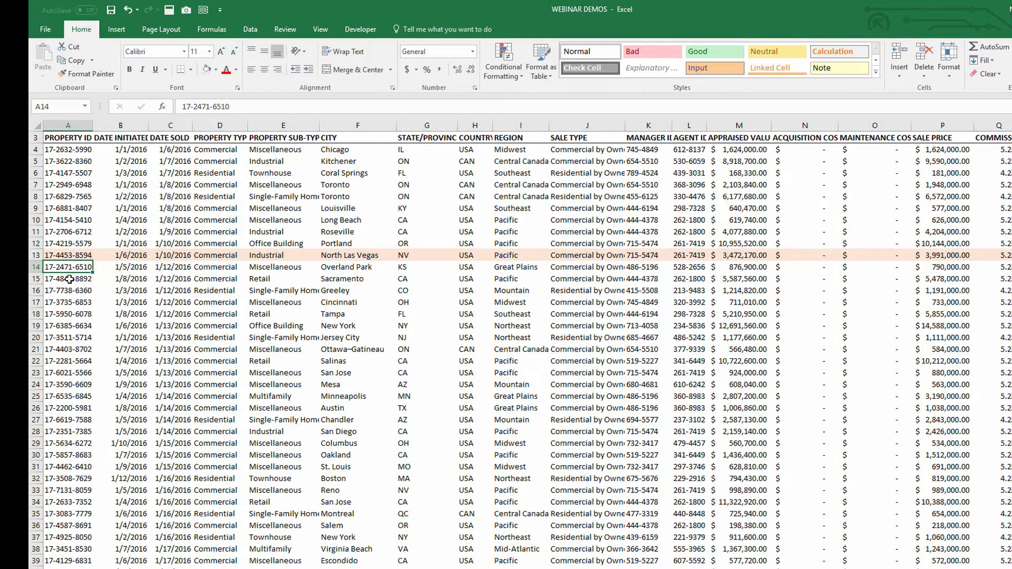
mouse_move(58, 244)
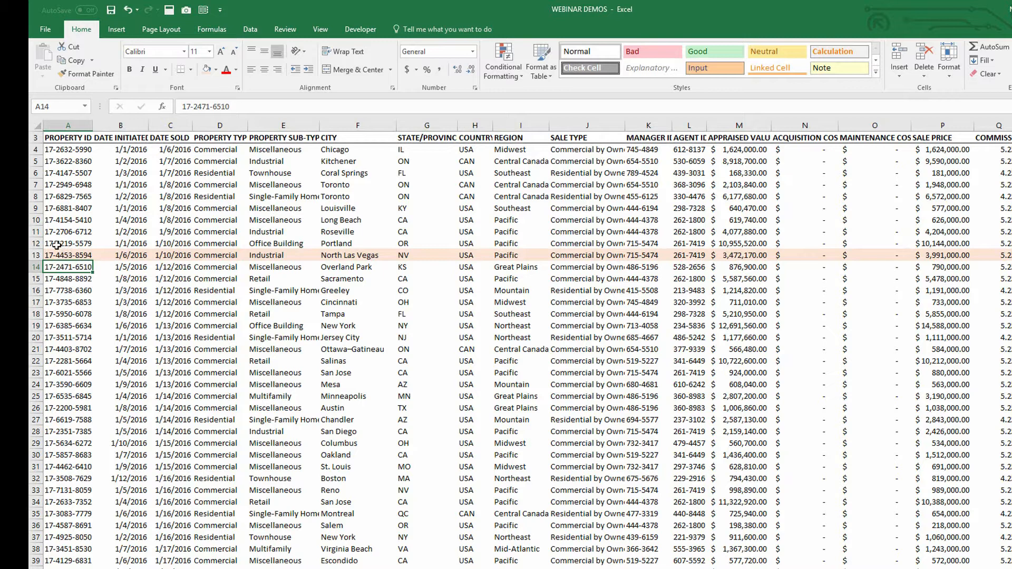
mouse_move(509, 271)
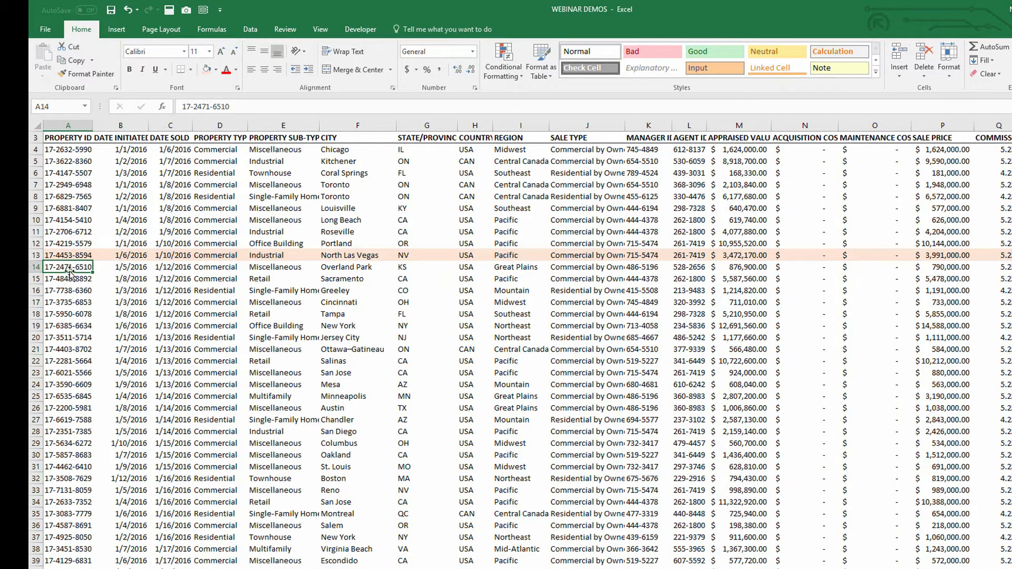
mouse_move(61, 266)
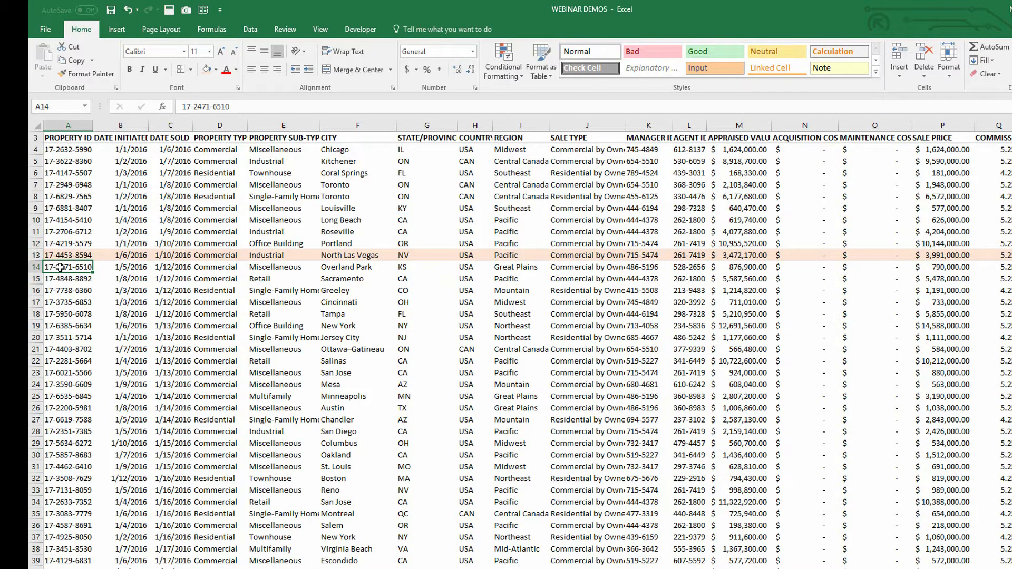
click(360, 29)
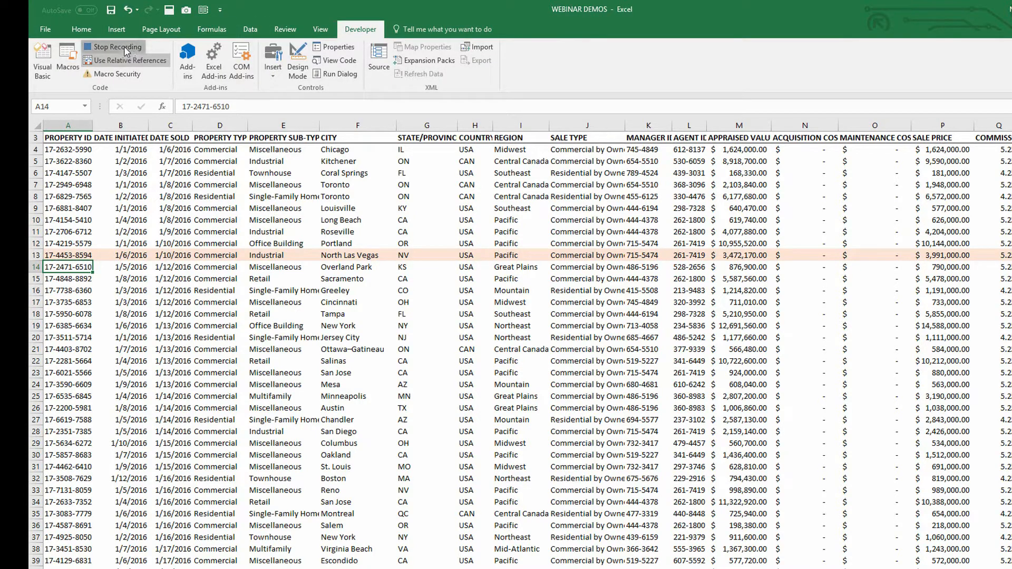
Stop the macro recording and launch the Visual Basic editor
click(115, 47)
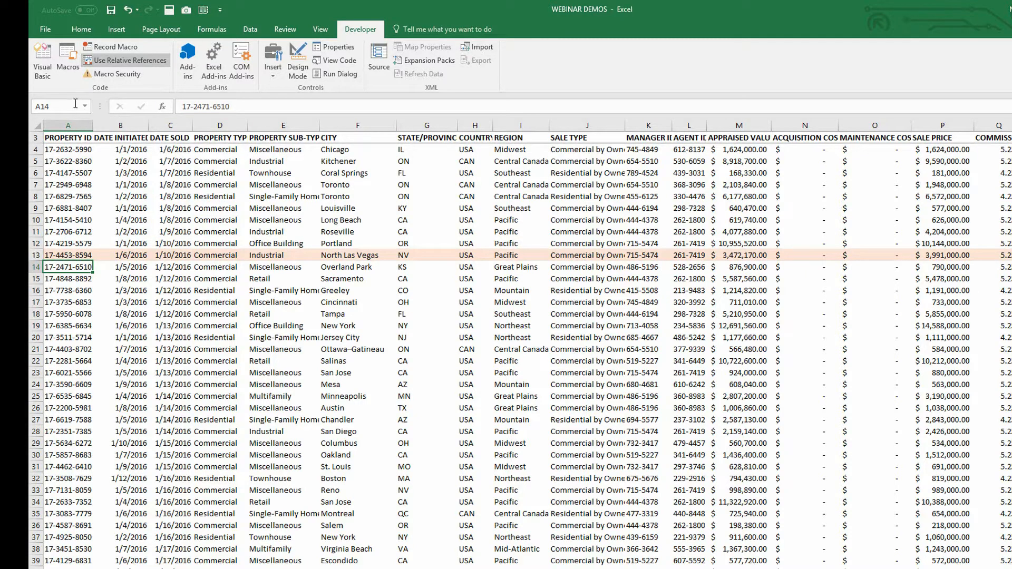
mouse_move(41, 58)
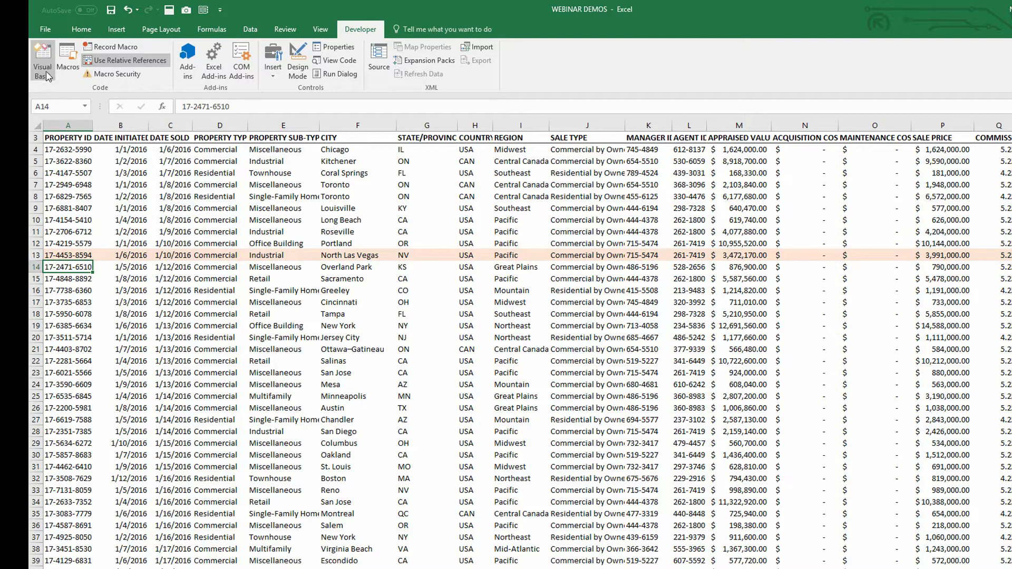
click(42, 58)
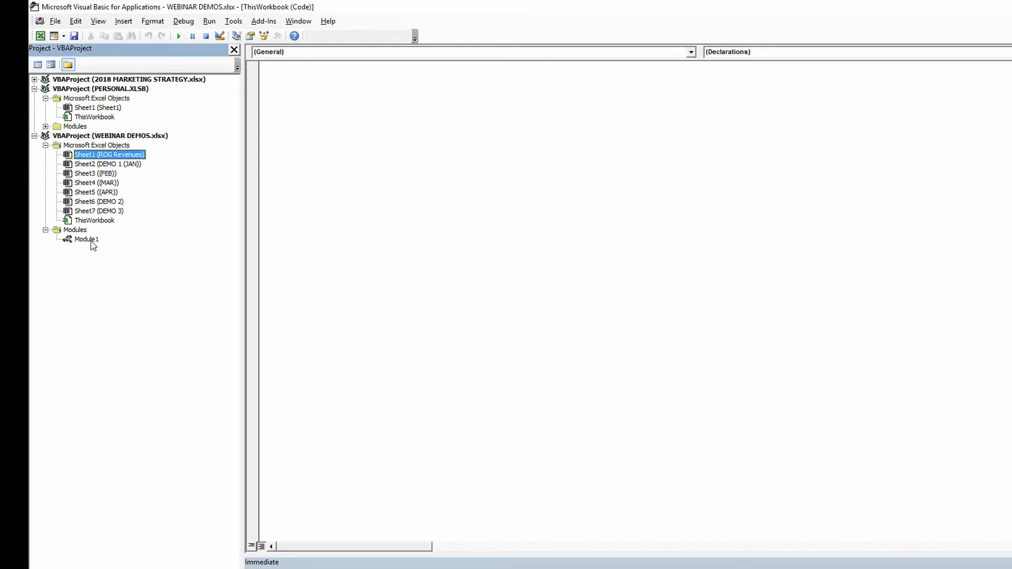
Open Module1's code and point out ActiveCell, the A1:Q1 range and the theme colour
double_click(86, 240)
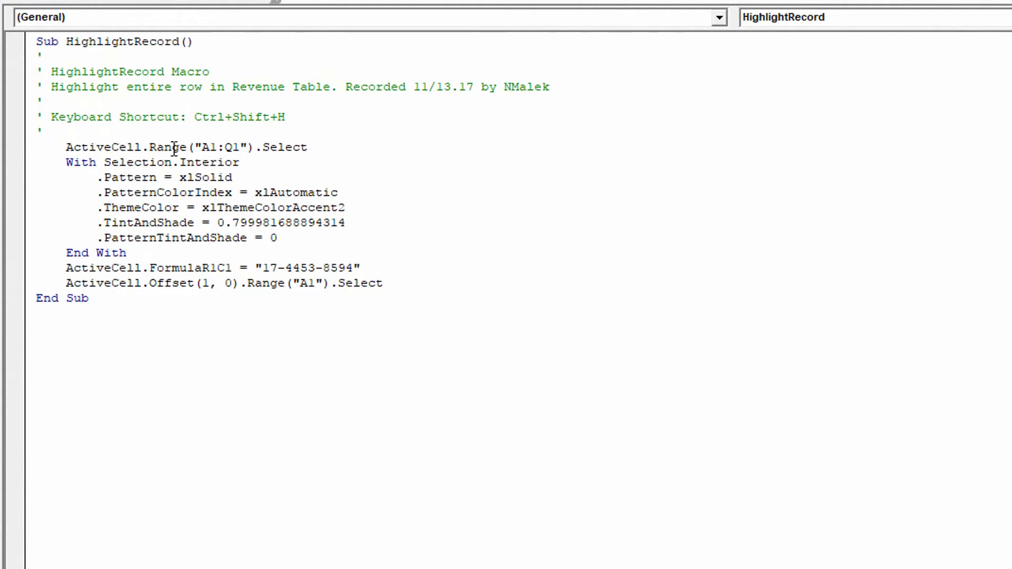
double_click(68, 147)
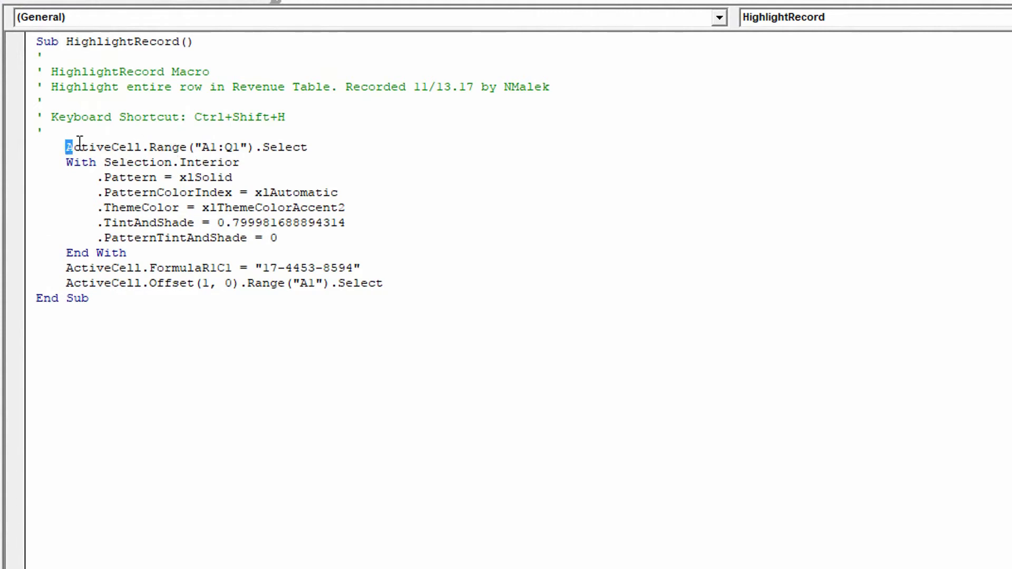
double_click(104, 147)
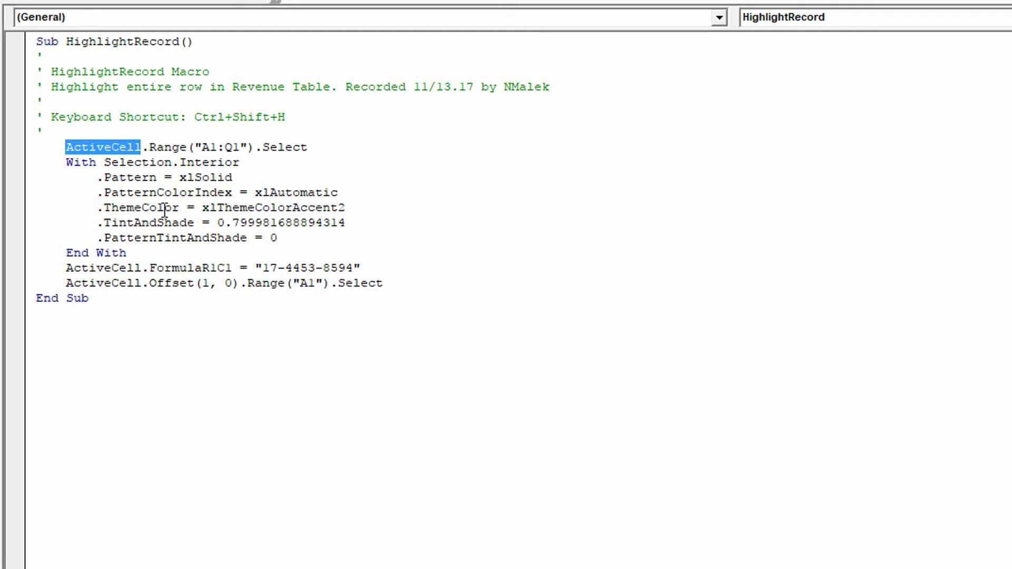
mouse_move(176, 187)
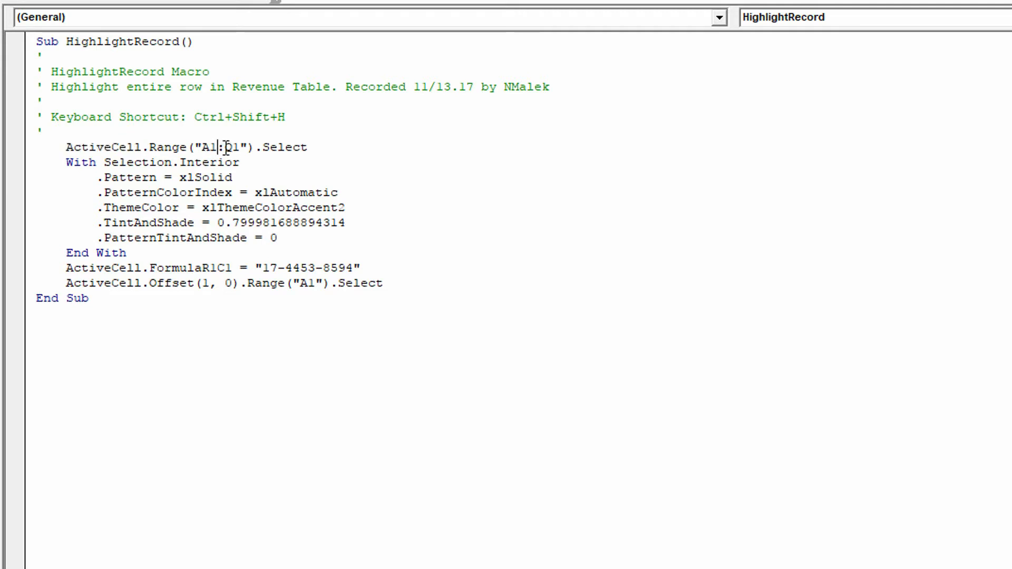
double_click(234, 147)
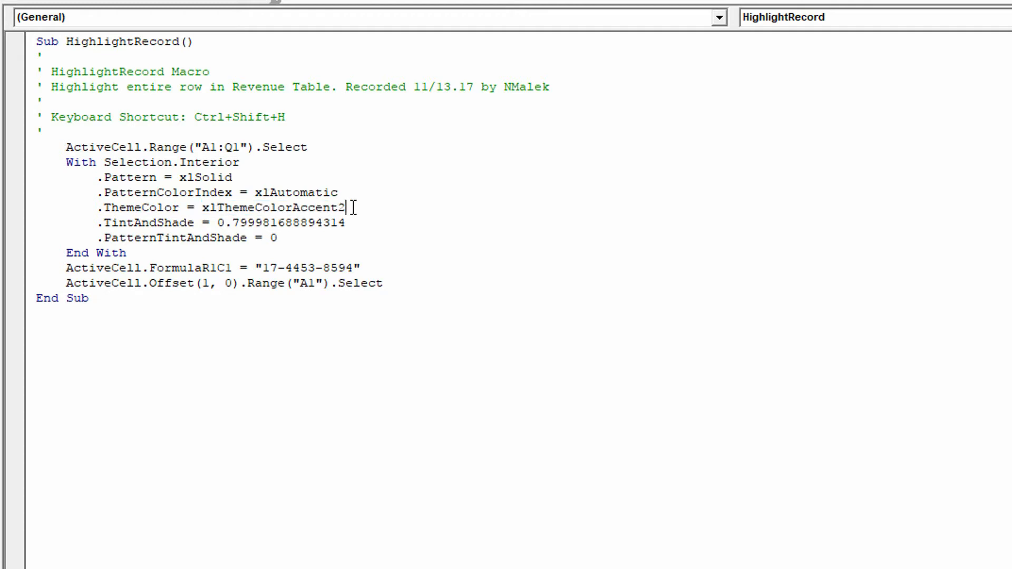
double_click(290, 207)
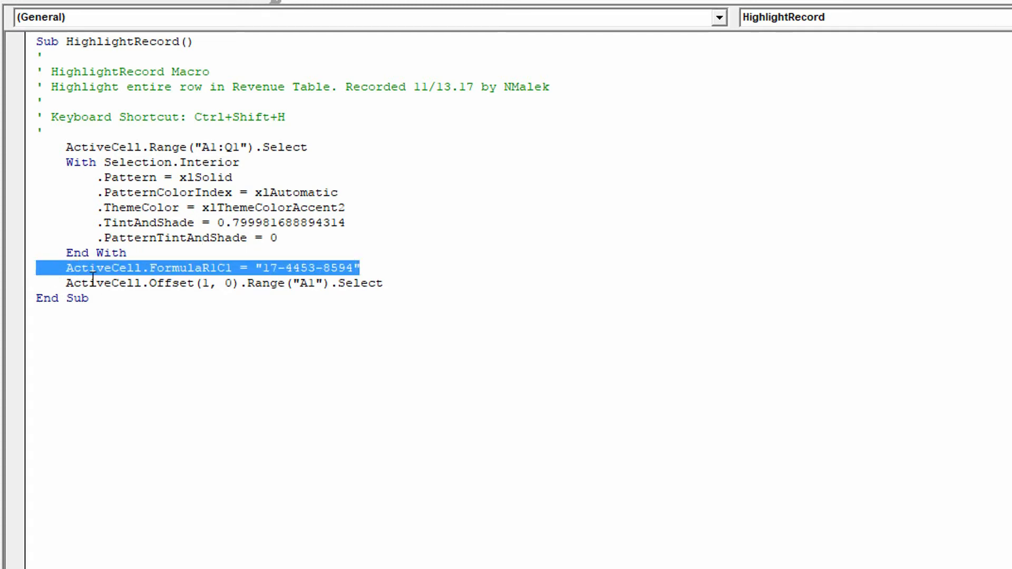
Delete the ActiveCell.FormulaR1C1 property-ID line and its leftover blank line
key(Delete)
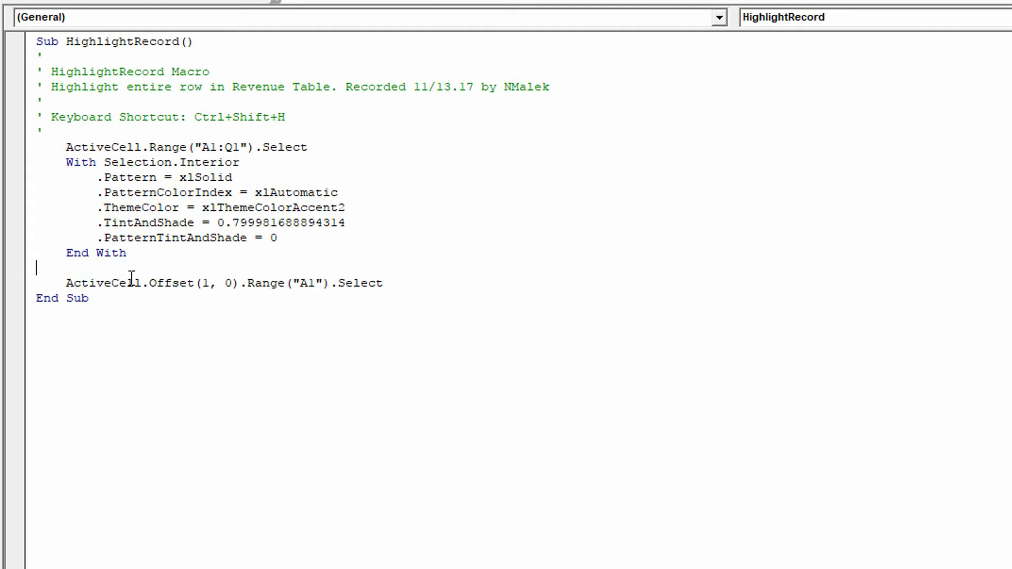
key(Backspace)
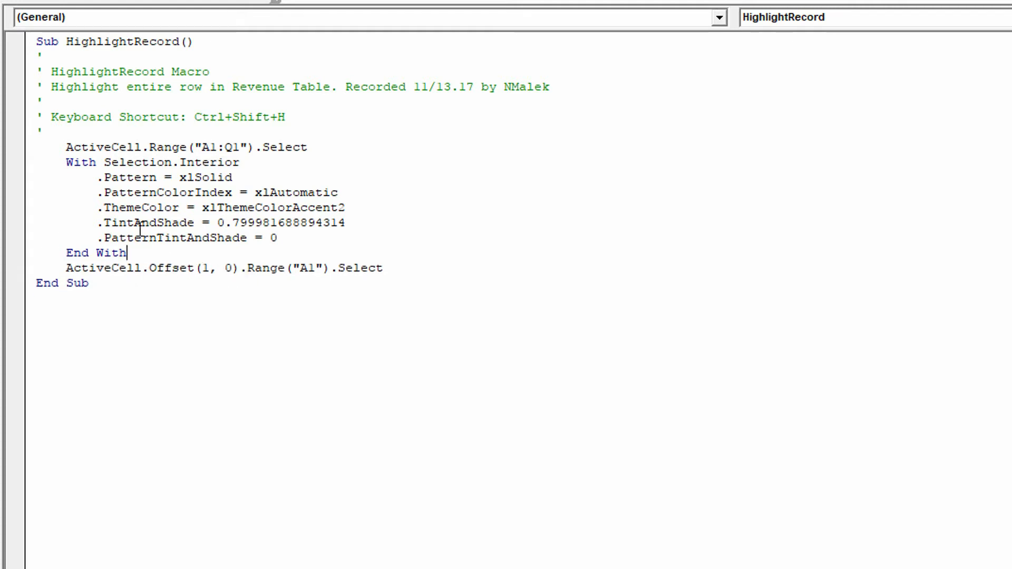
double_click(87, 147)
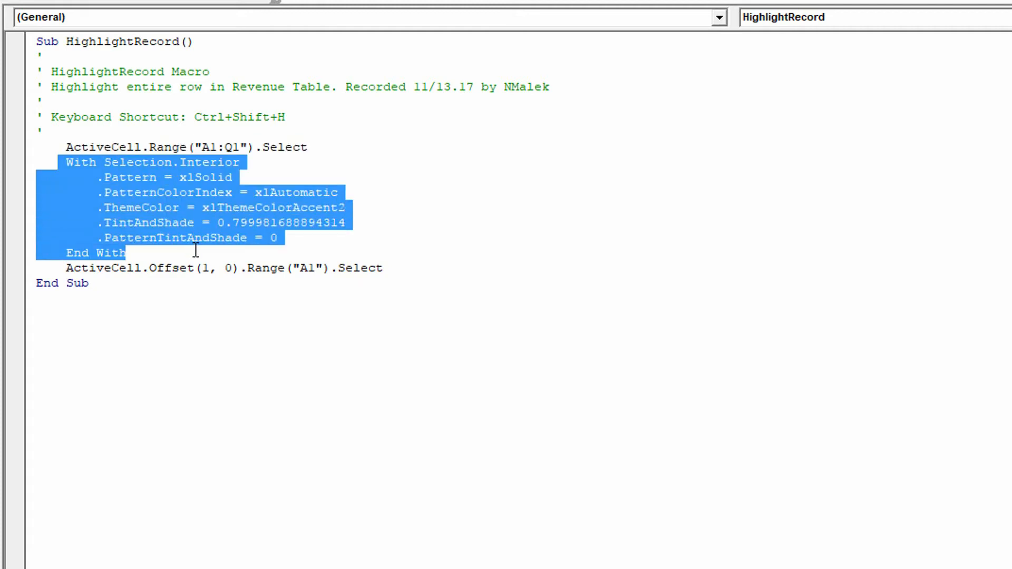
mouse_move(187, 267)
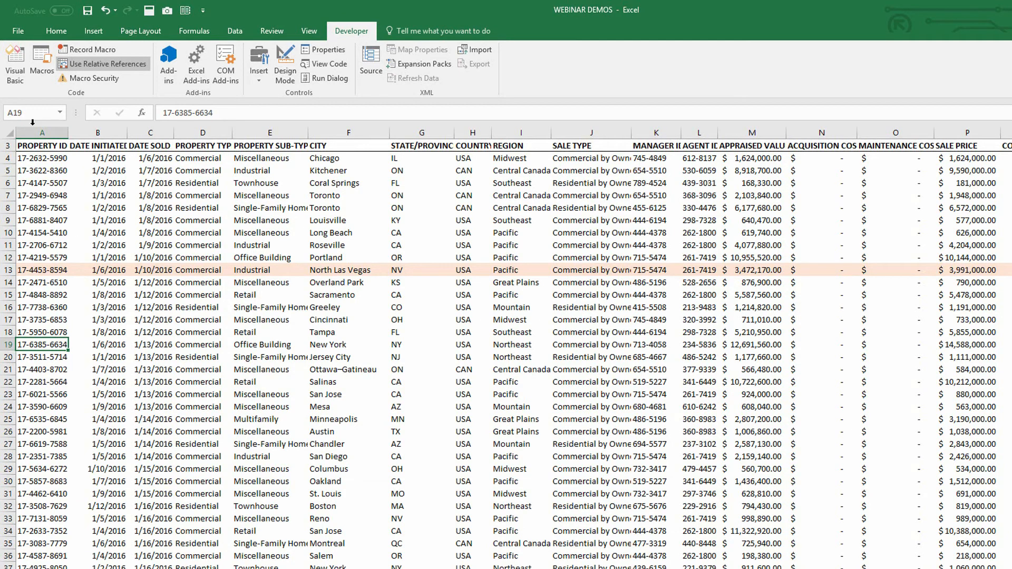
Run HighlightRecord from the Macros list with A19 selected
click(40, 63)
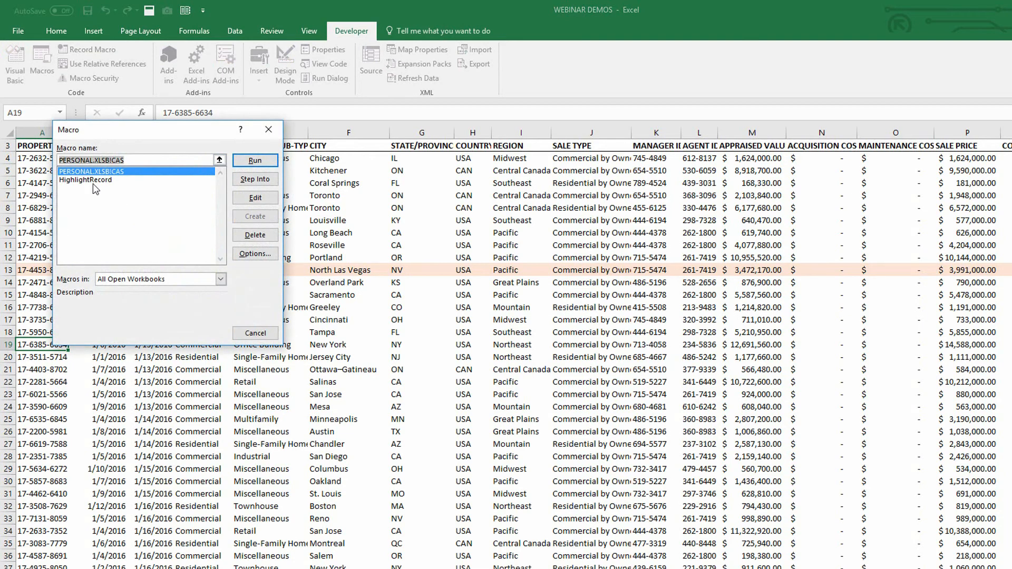
click(255, 159)
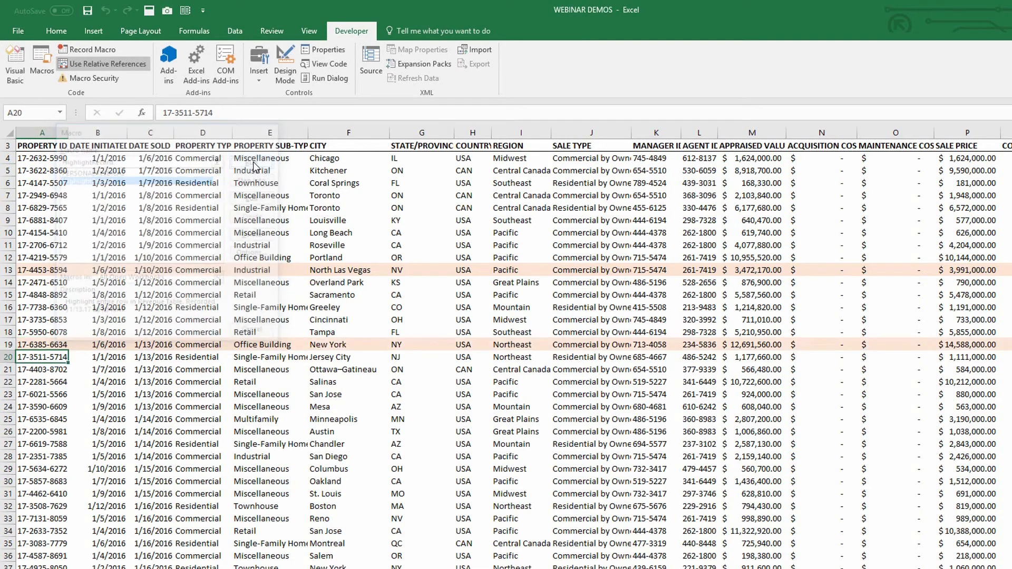